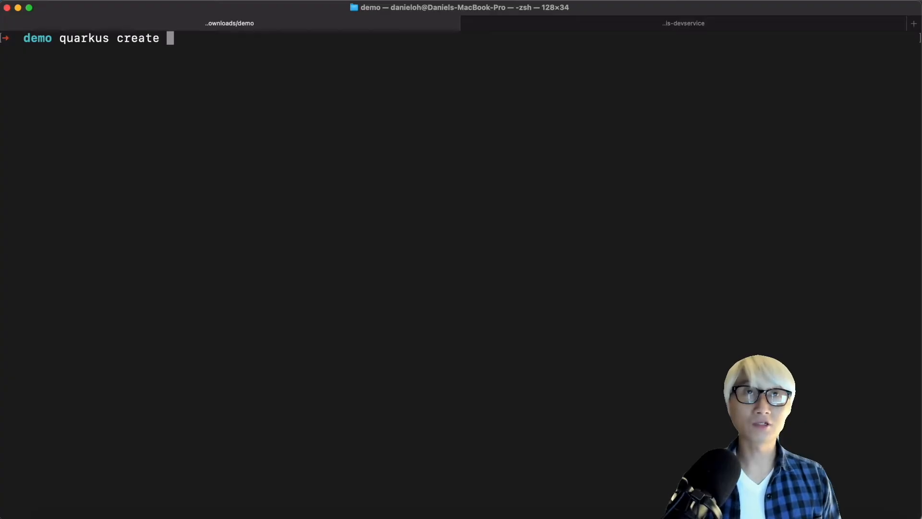
- Generate the redis-devservices Quarkus app with the redis-client and resteasy-jackson extensions
type("app")
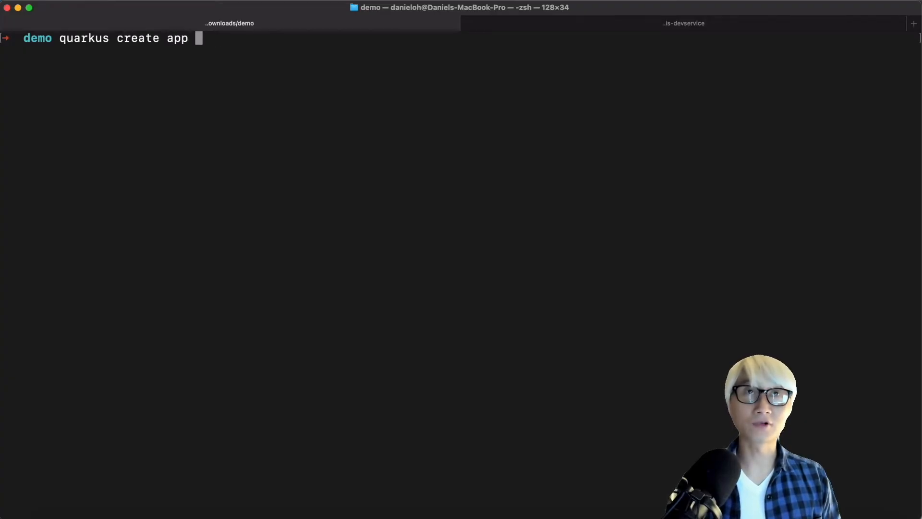
type("redis-devservices")
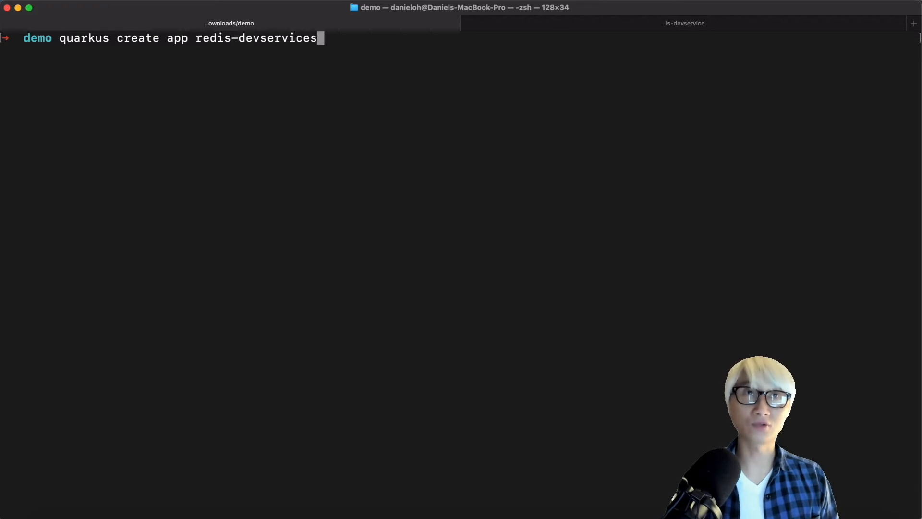
type("-x r")
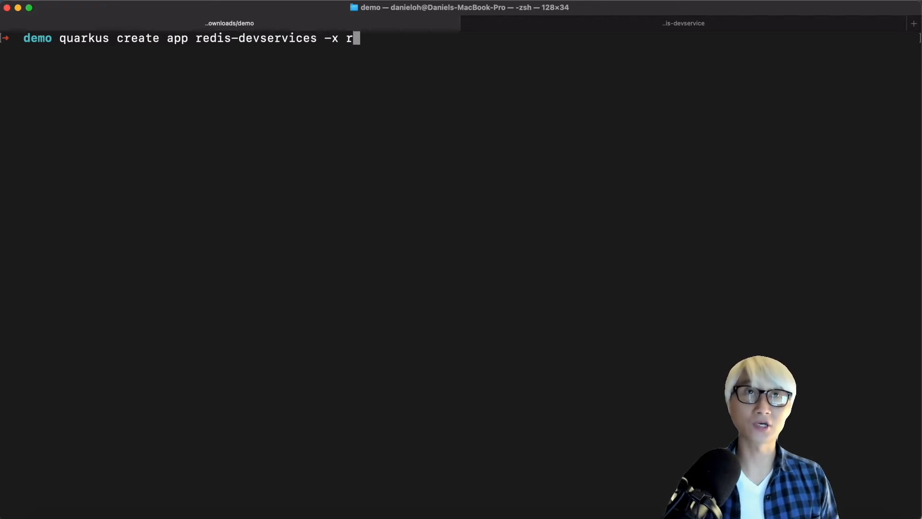
type("edis-client,rest")
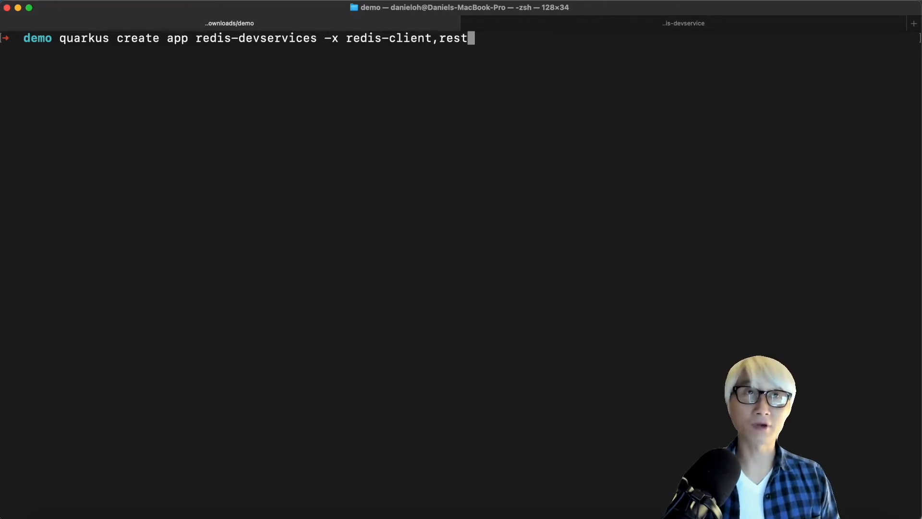
type("easy-jackson")
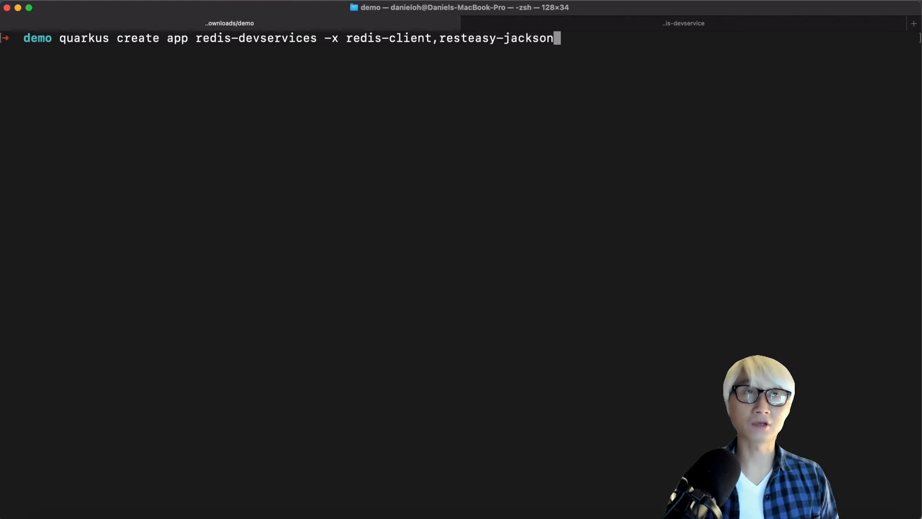
key("Return")
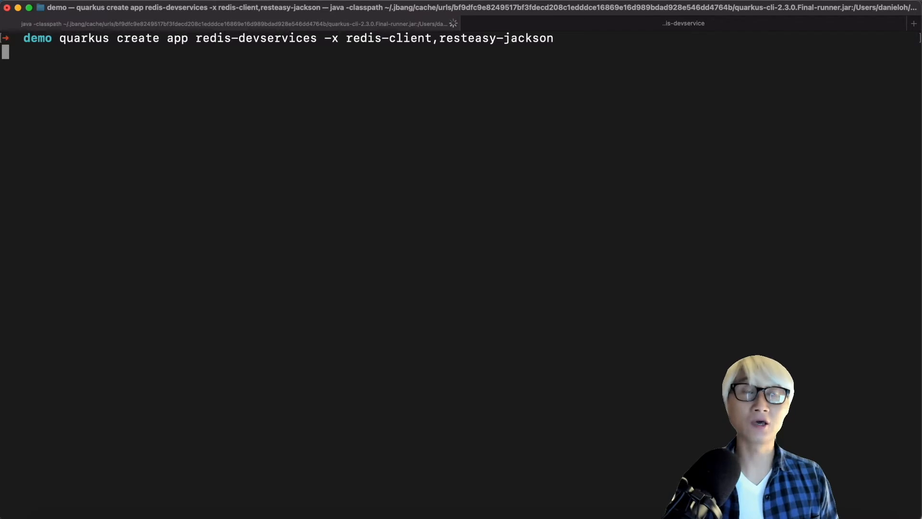
key("Return")
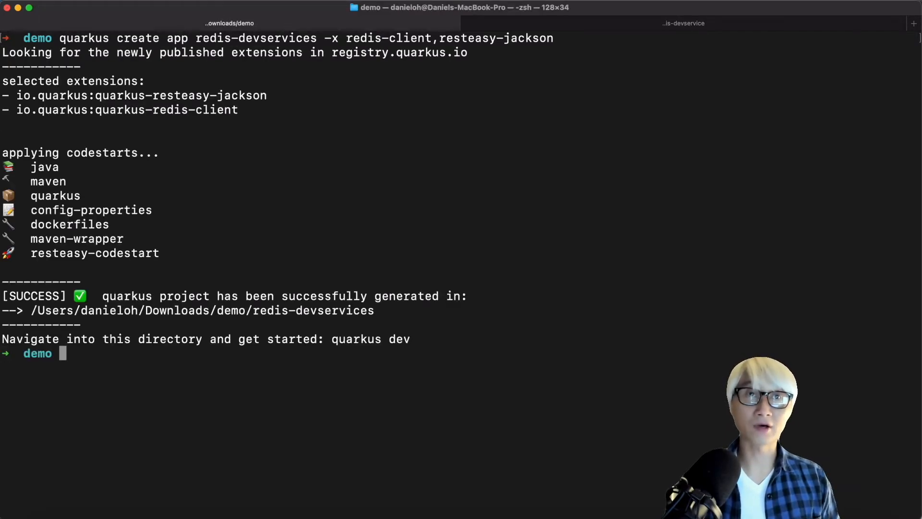
- Enter redis-devservices, open it in VS Code with 'code .', and start quarkus dev
type("cd redis-devservices/")
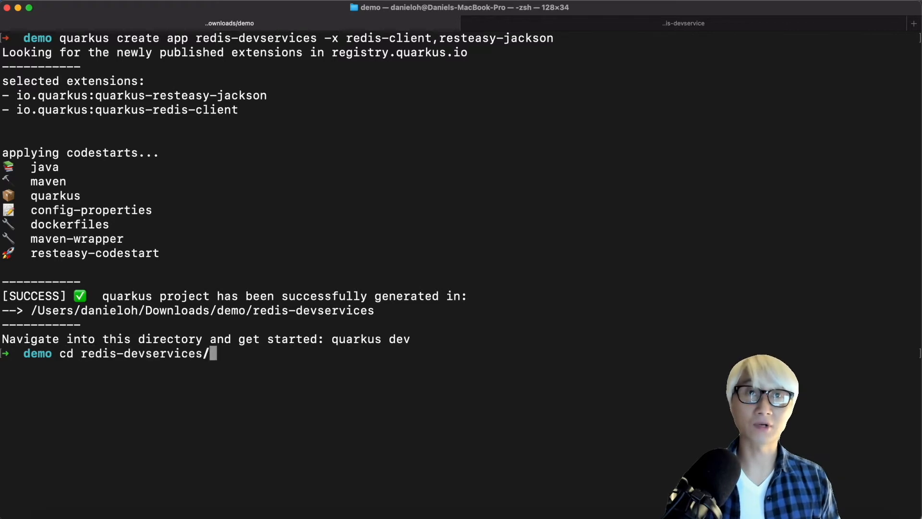
key("Return")
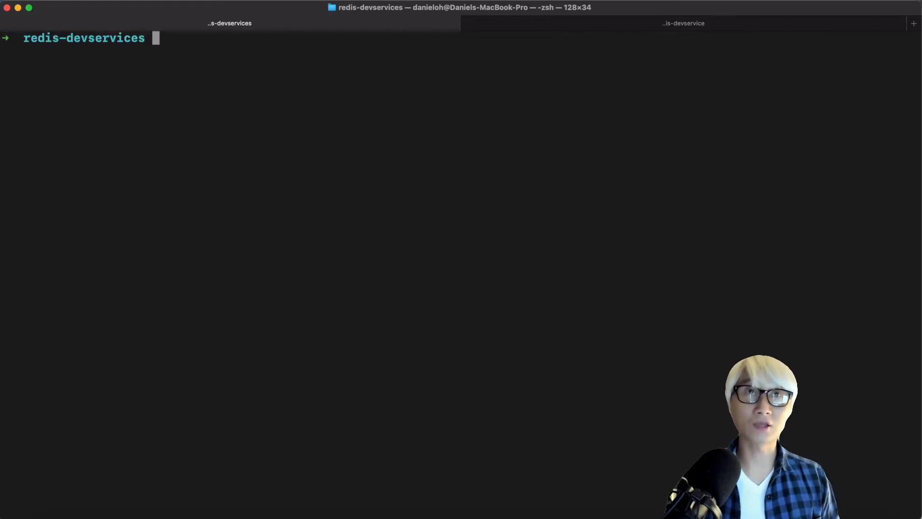
type("code .")
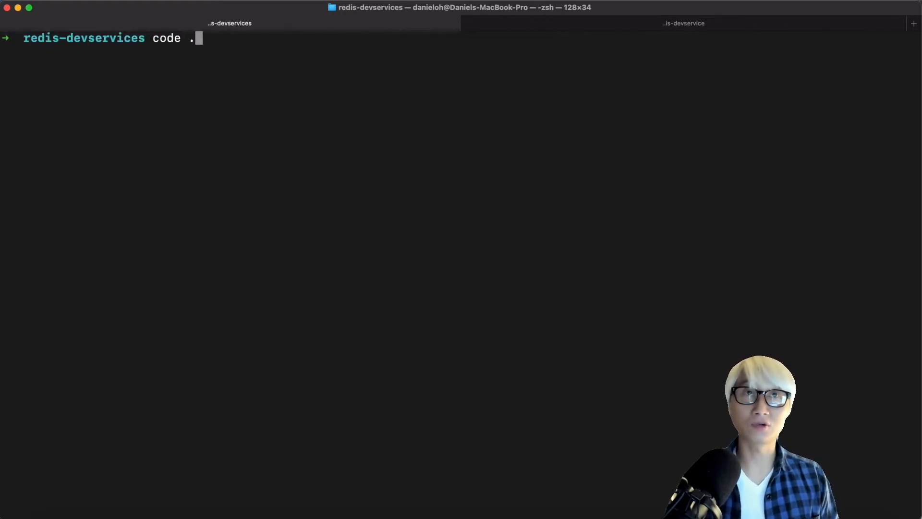
key("Return")
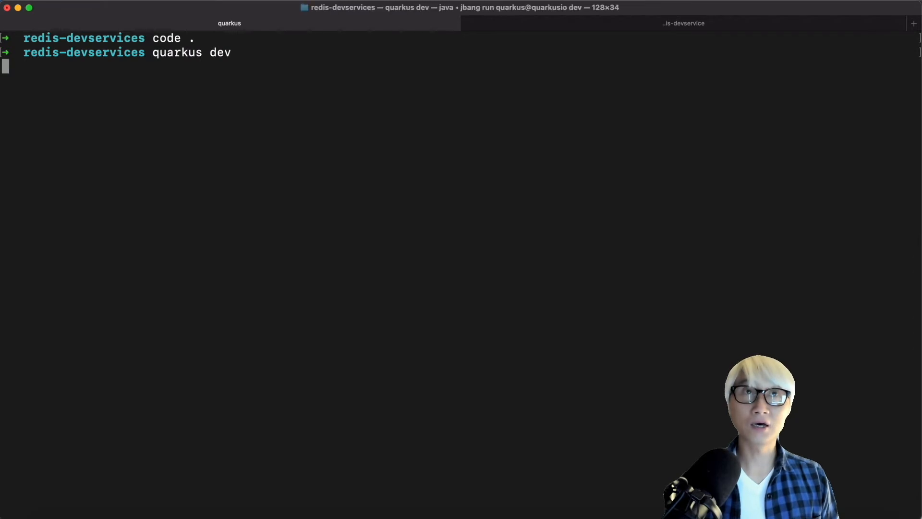
key("Return")
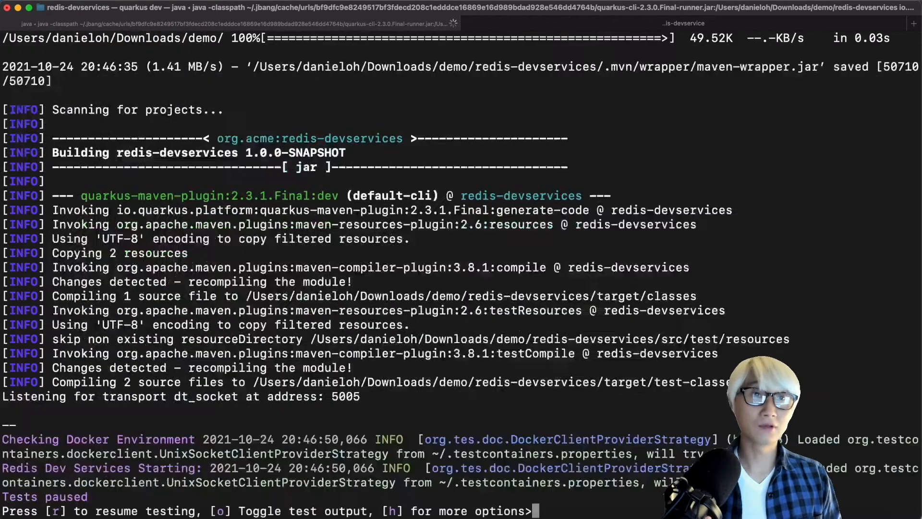
scroll("down", 3)
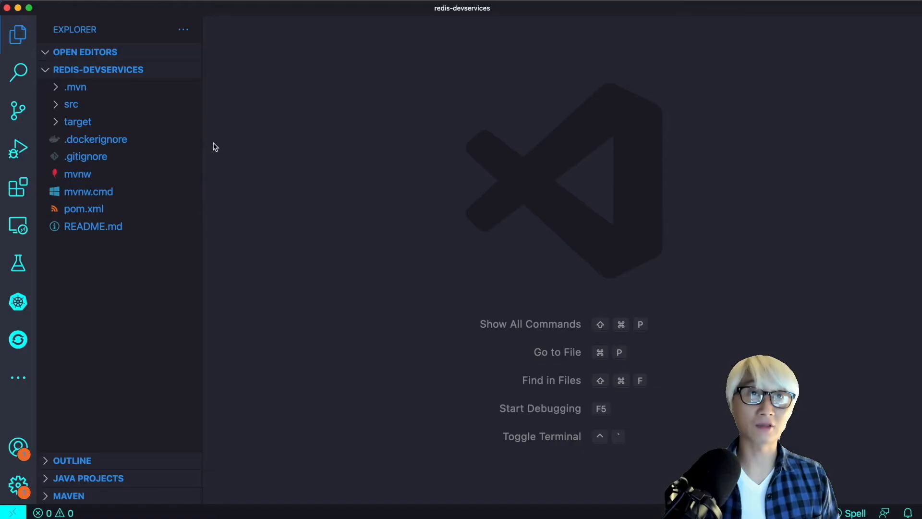
- Expand src/main/resources and inspect the quarkus-redis-client dependency in pom.xml
left_click(71, 104)
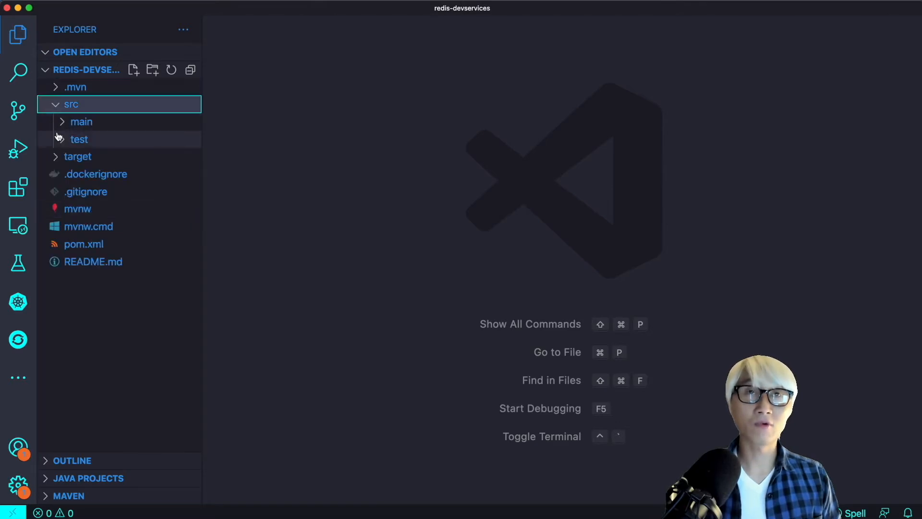
left_click(81, 121)
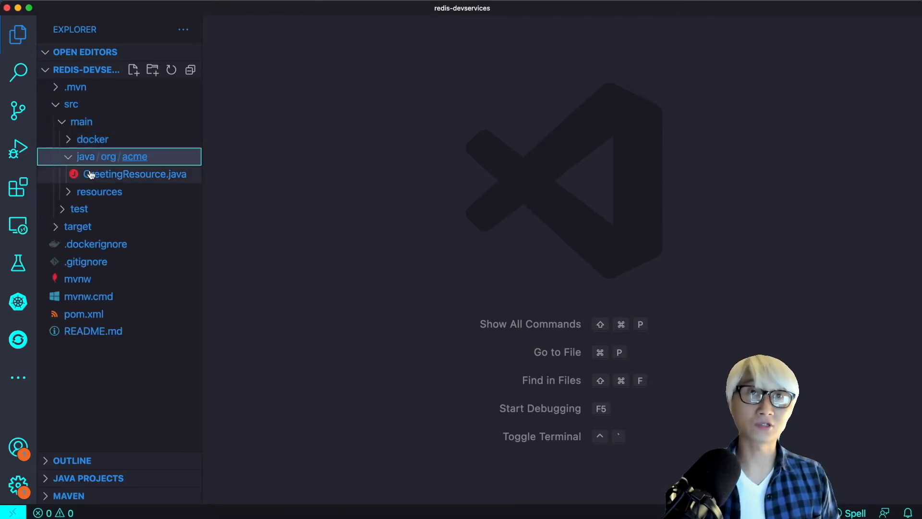
left_click(137, 173)
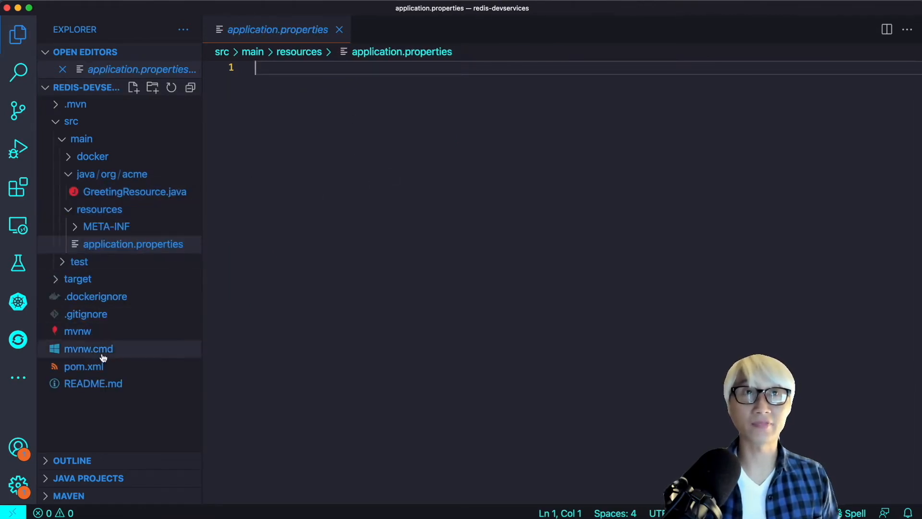
left_click(84, 366)
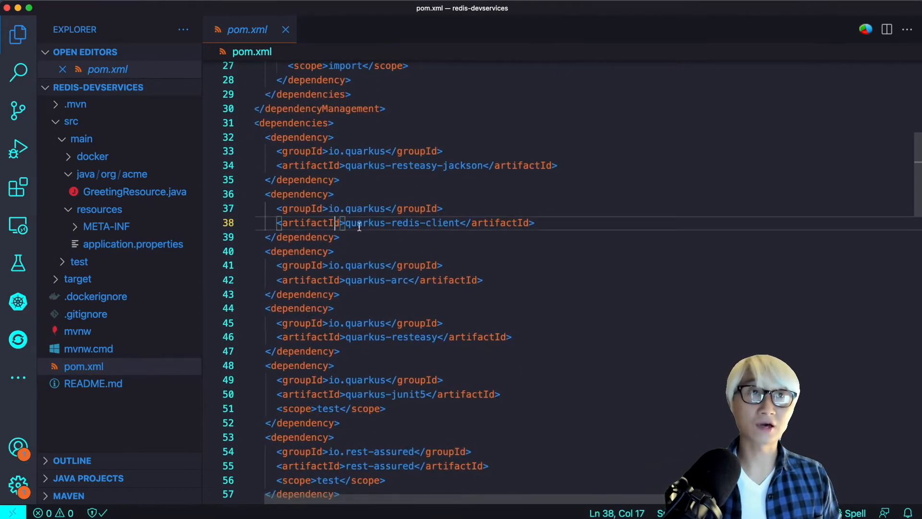
double_click(403, 222)
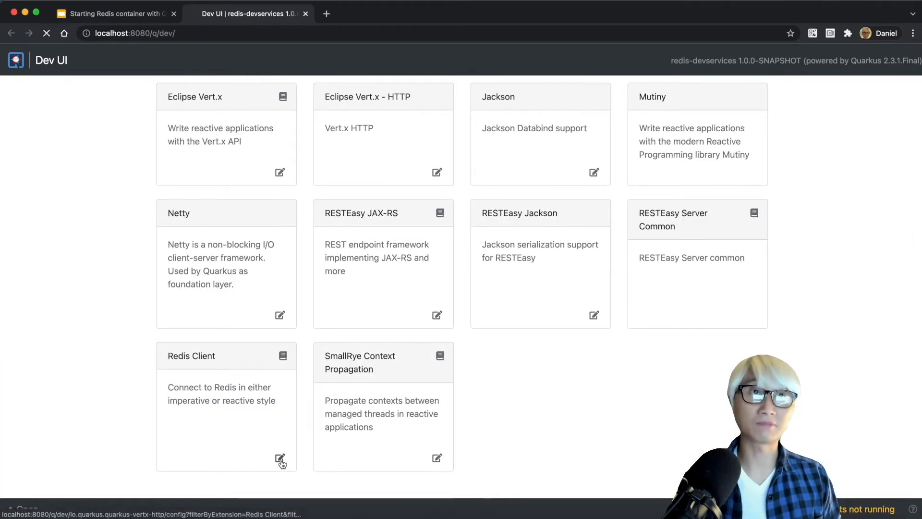
- Open the Redis Client config properties and browse down past max-pool-size
left_click(280, 459)
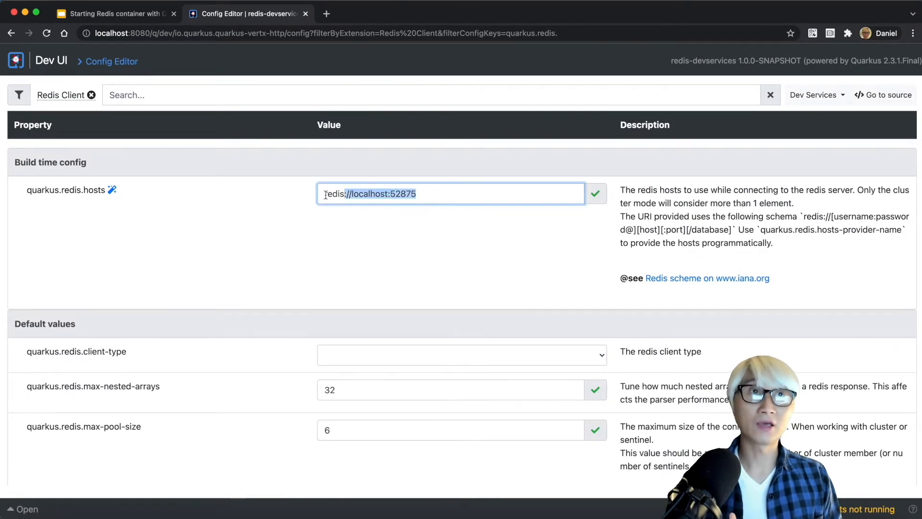
scroll("down", 3)
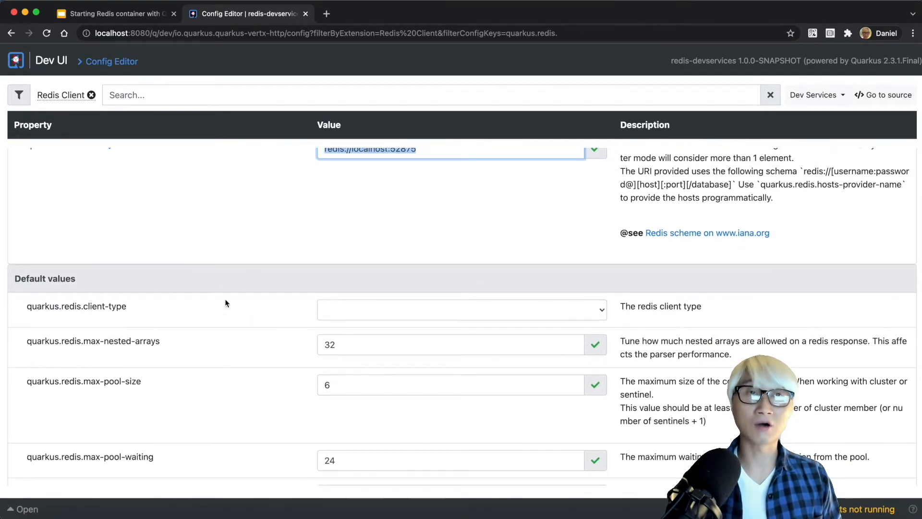
scroll("down", 3)
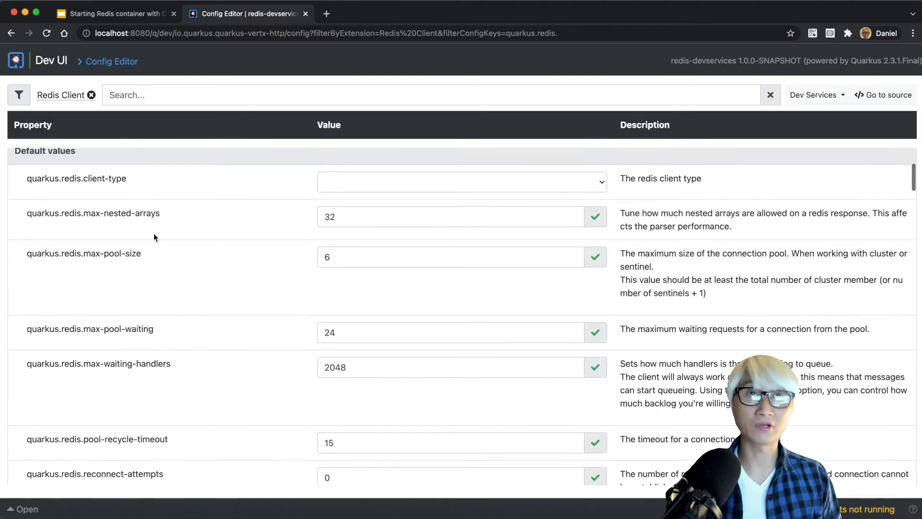
double_click(122, 253)
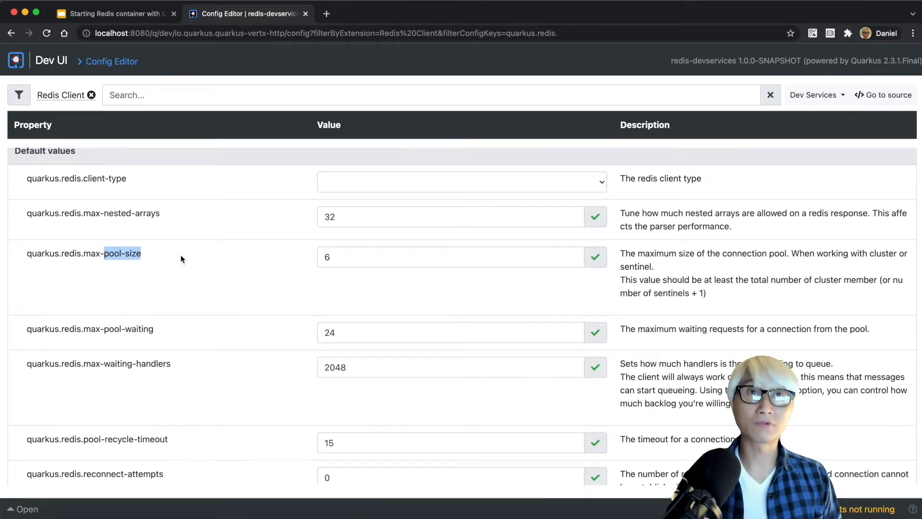
scroll("down", 3)
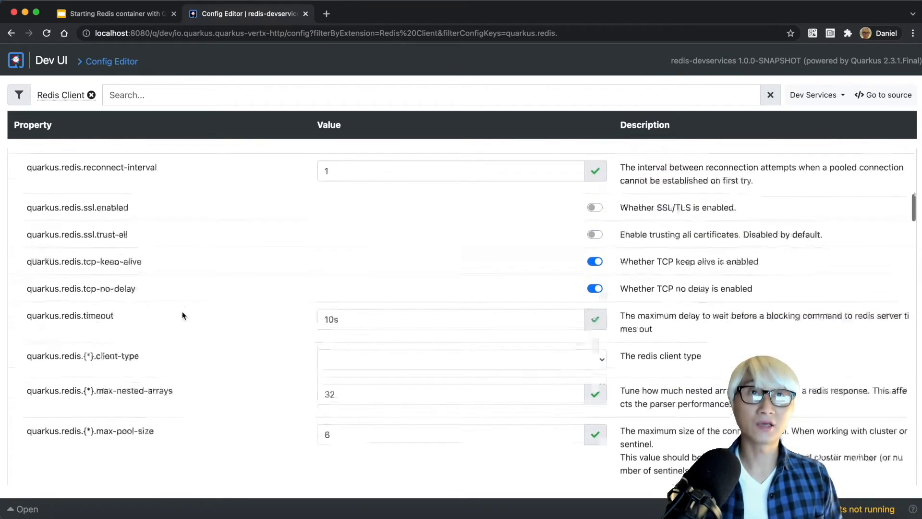
scroll("down", 3)
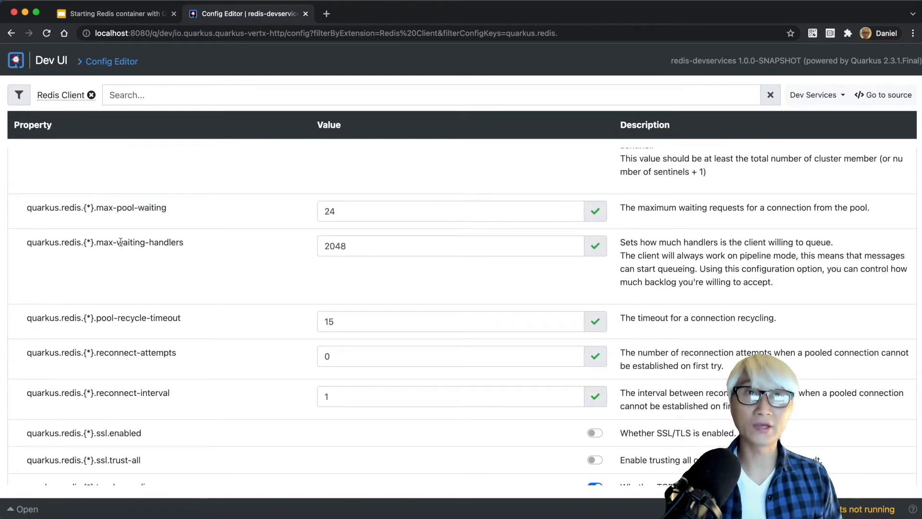
scroll("down", 3)
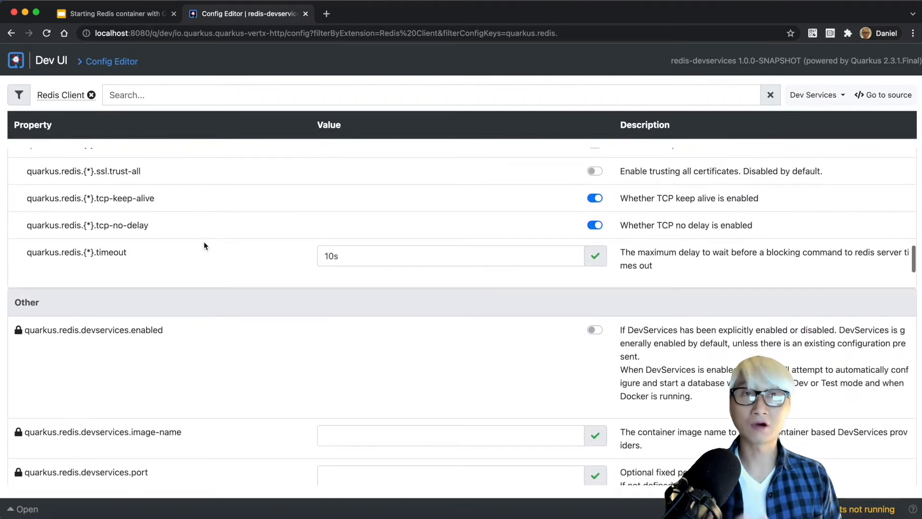
scroll("down", 3)
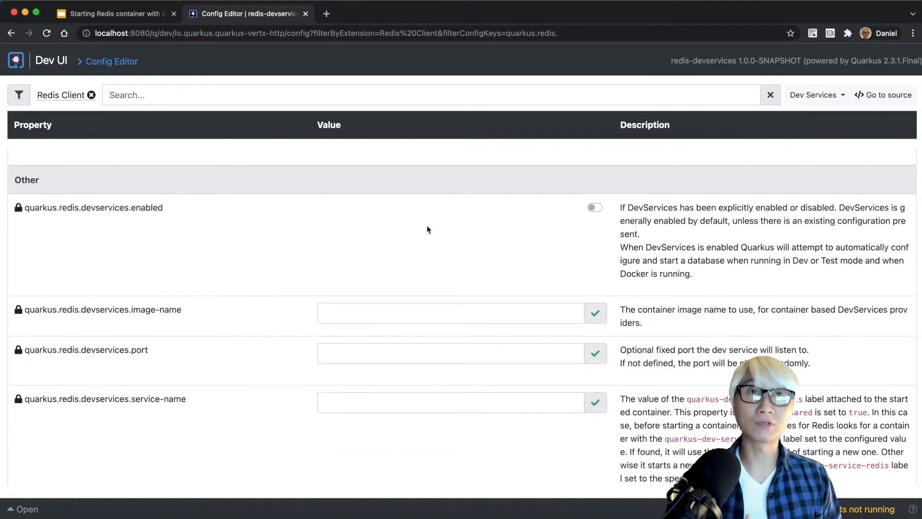
mouse_move(460, 242)
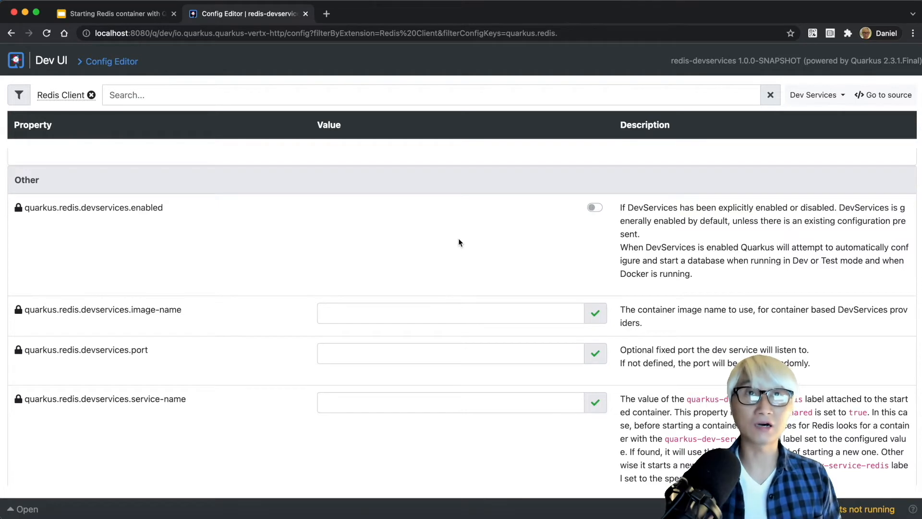
- Review the Redis Dev Services image-name property and remaining settings
scroll("down", 3)
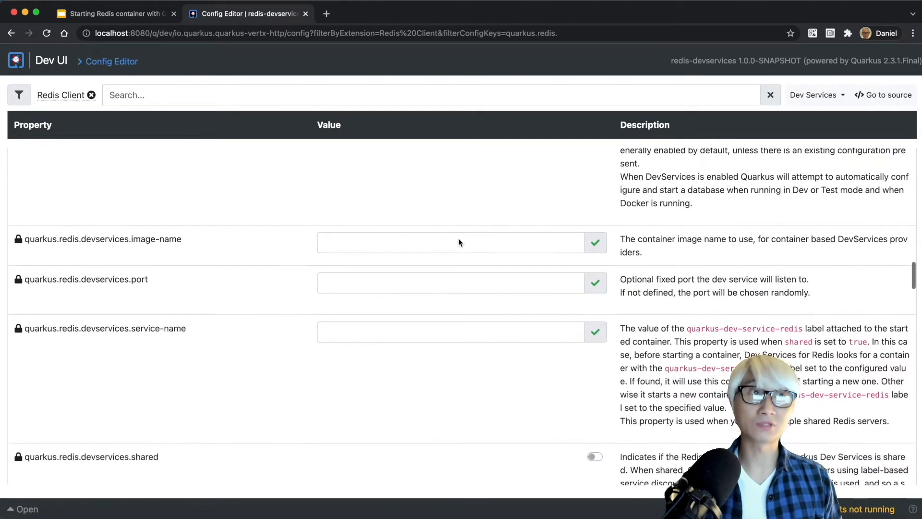
scroll("up", 3)
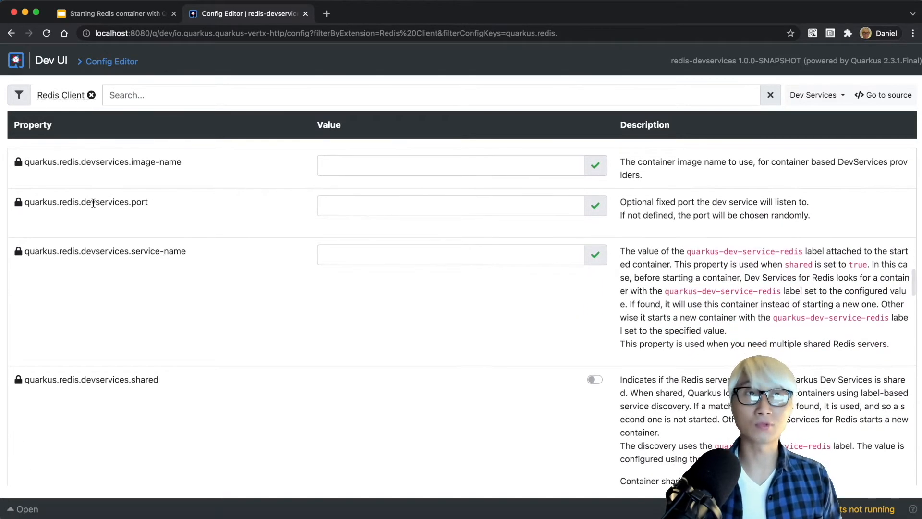
double_click(154, 162)
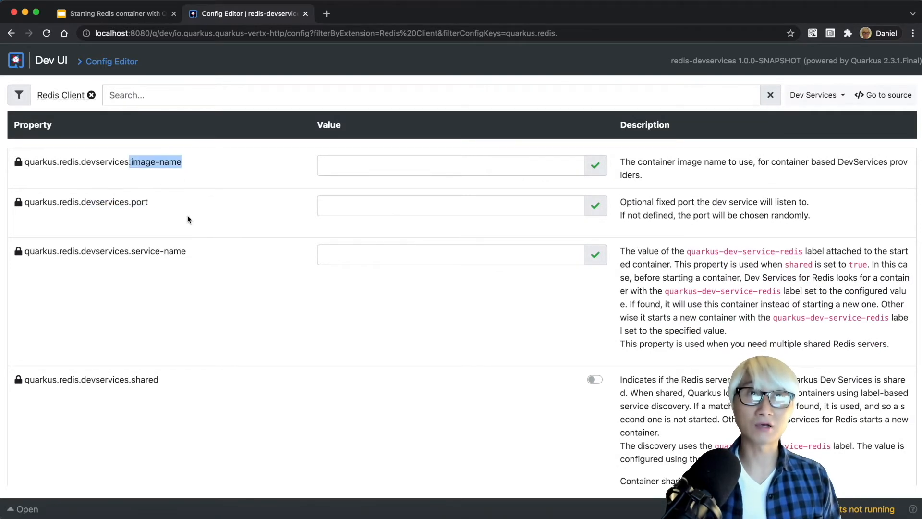
scroll("down", 3)
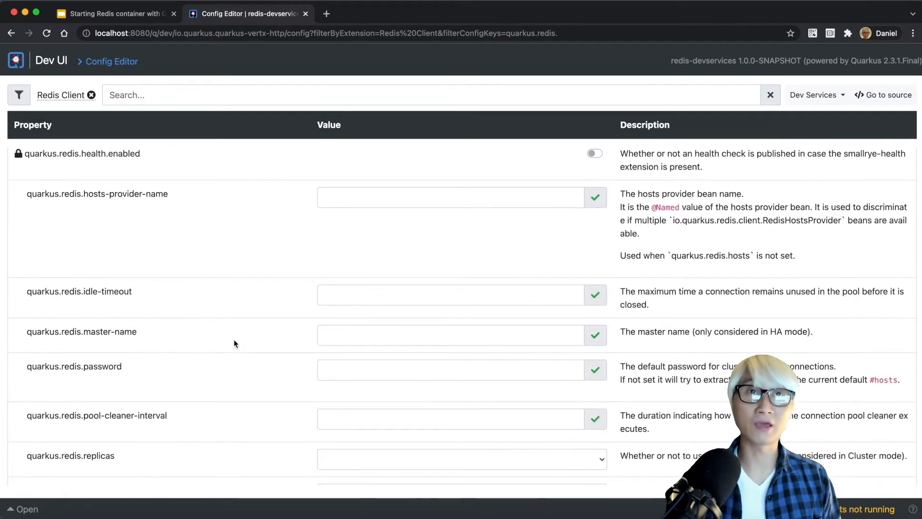
mouse_move(147, 371)
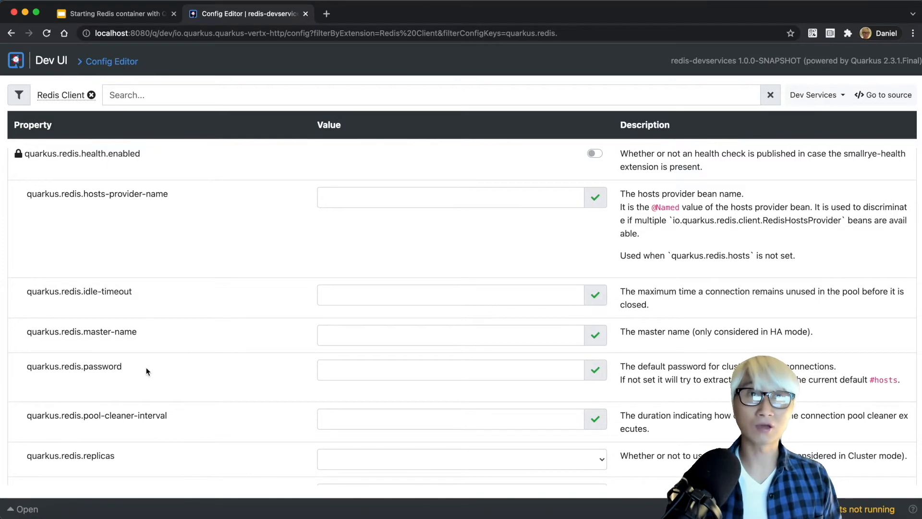
scroll("down", 3)
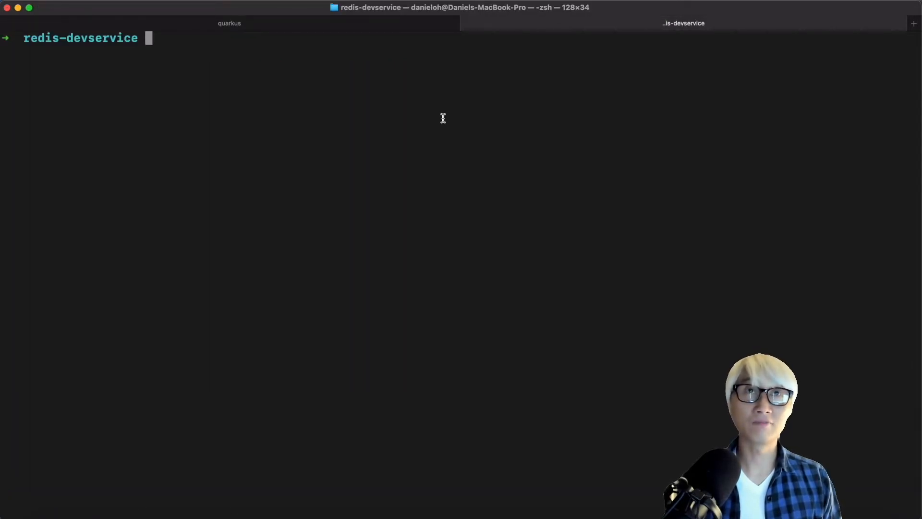
- Send an httpie GET request to :8080/hello from the terminal
type("http :808")
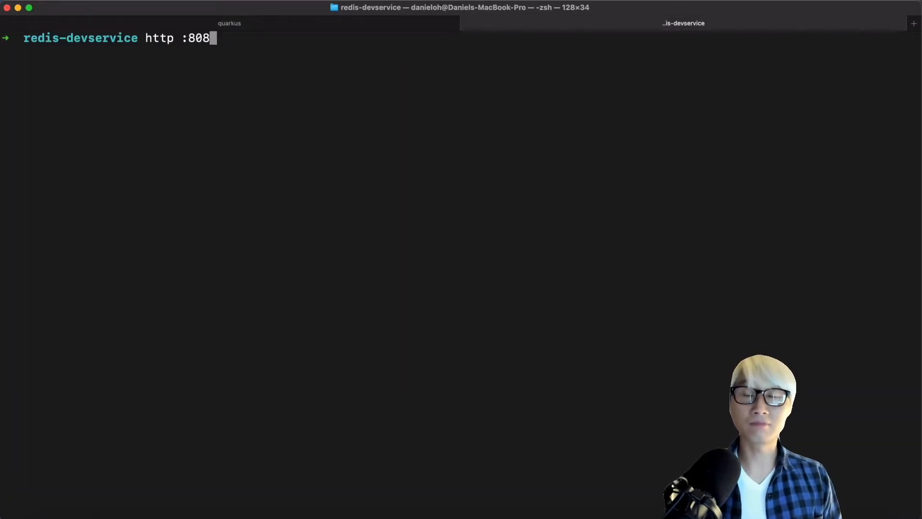
type("0/he")
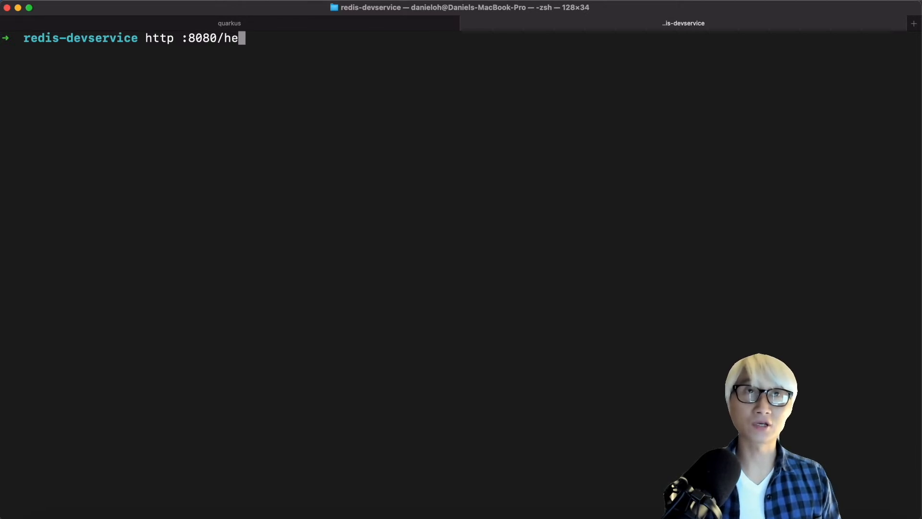
key("Return")
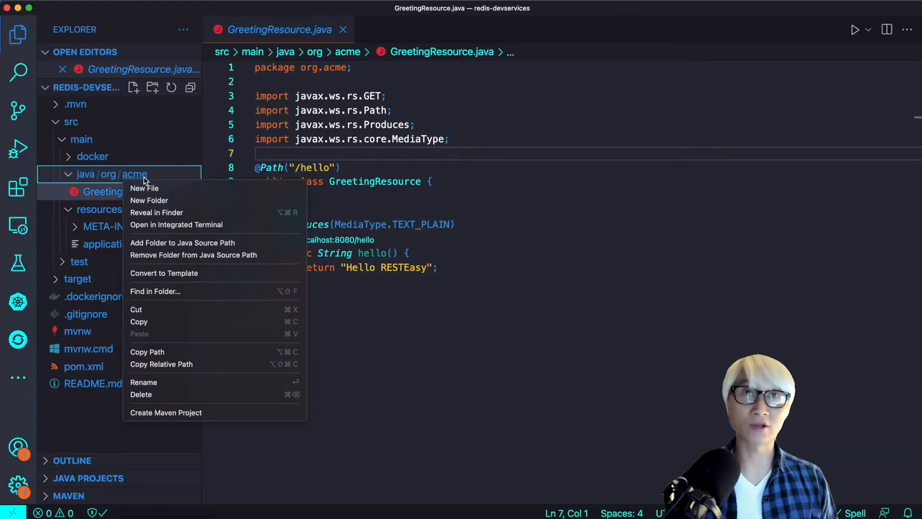
- Create PersonCache.java with public String key and value fields and a (key, value) constructor
left_click(144, 189)
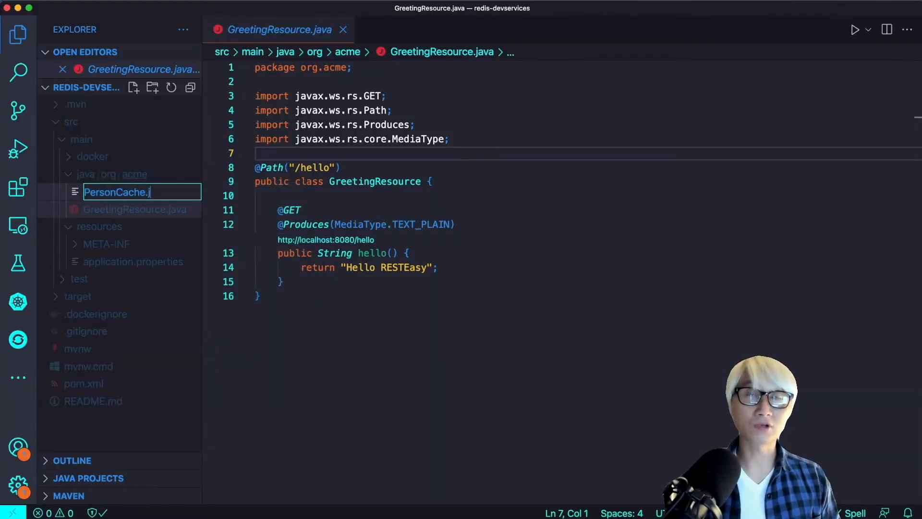
key("Return")
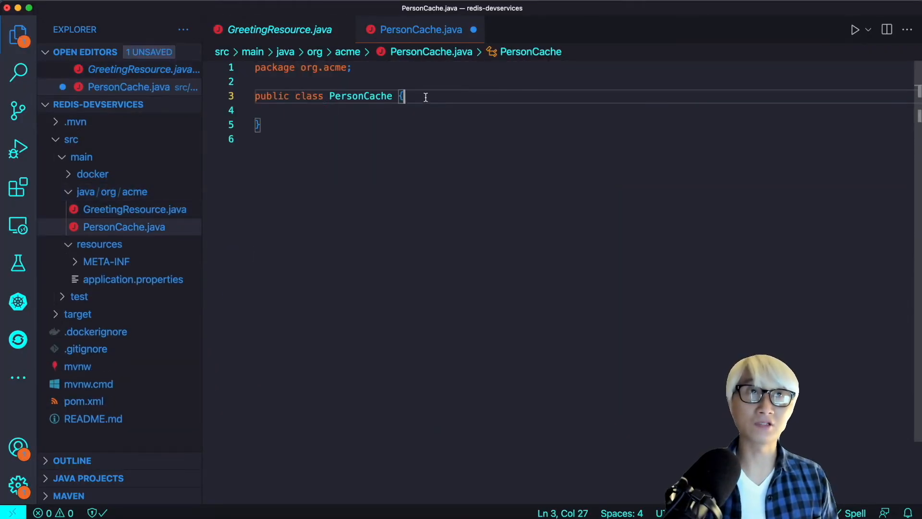
type("public String k")
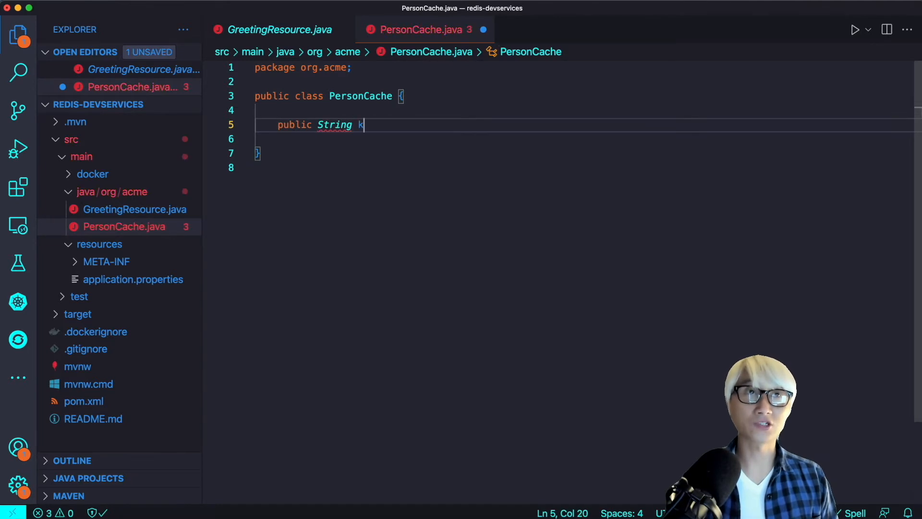
type("ey;")
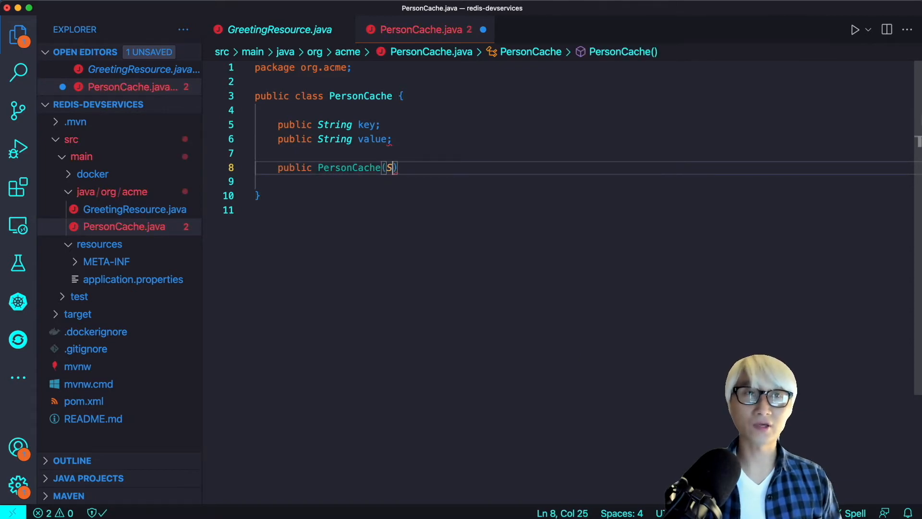
type("String key, String value")
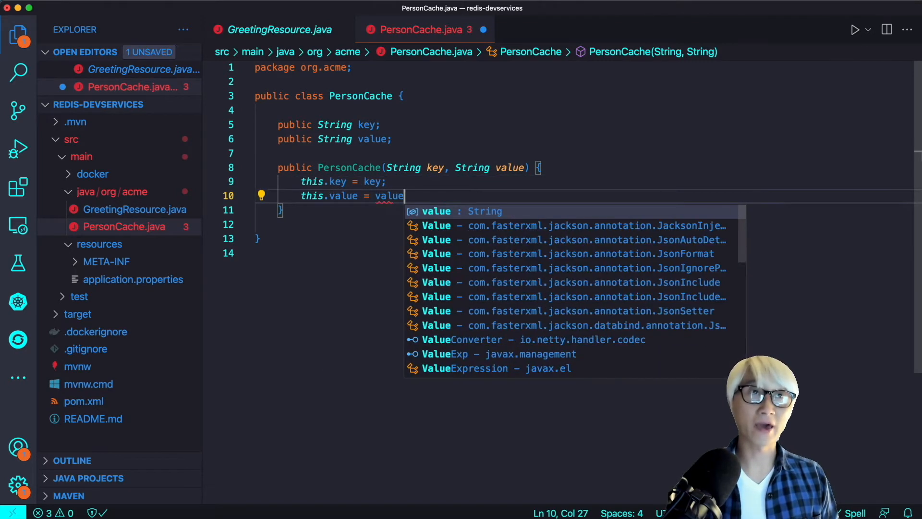
- Create GreetingService.java injecting RedisClient with a get(String key) method calling redisClient.get
left_click(133, 104)
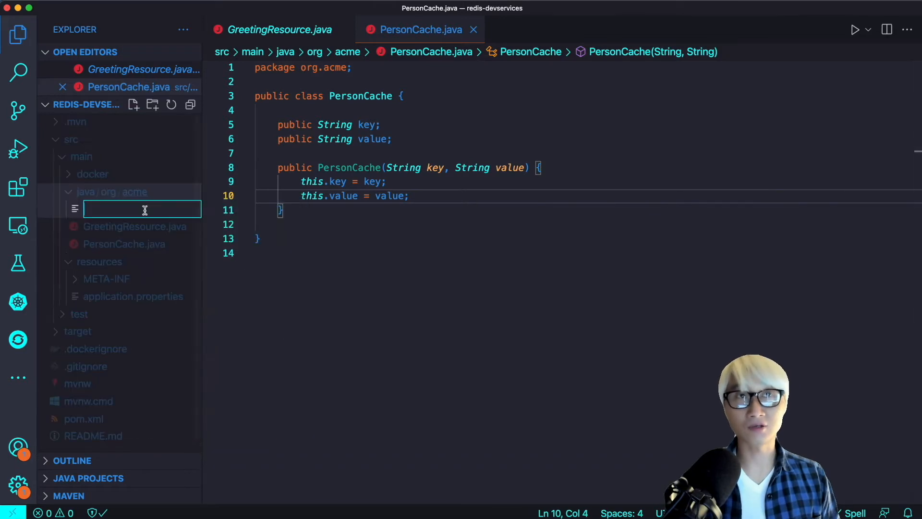
type("GreetingService.java")
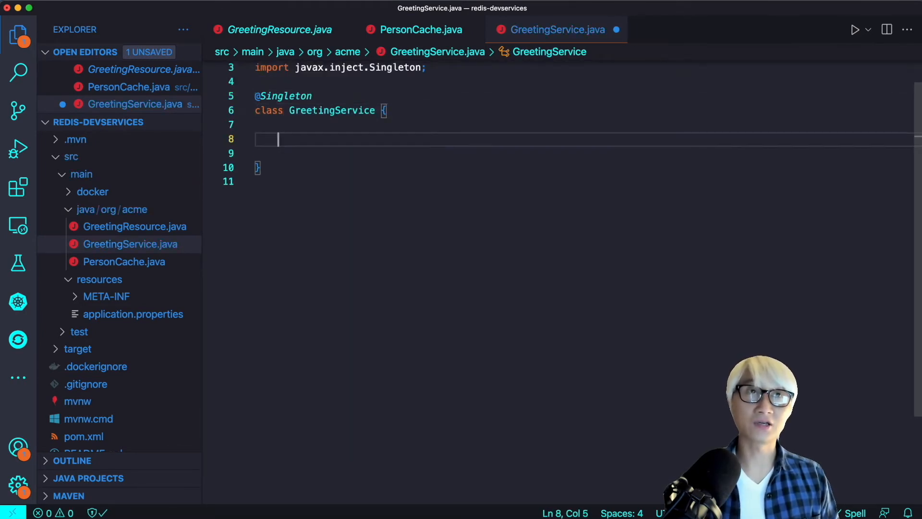
type("@Inject")
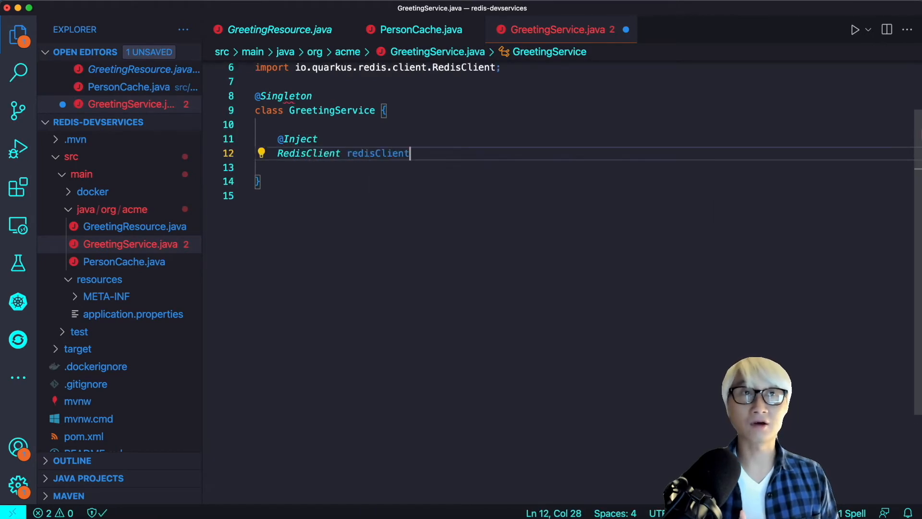
type("Stir")
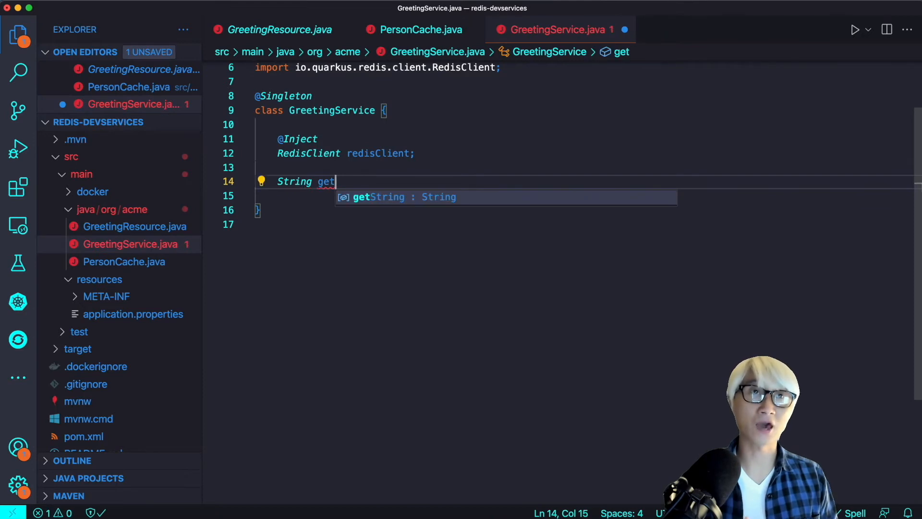
type("(String key) {")
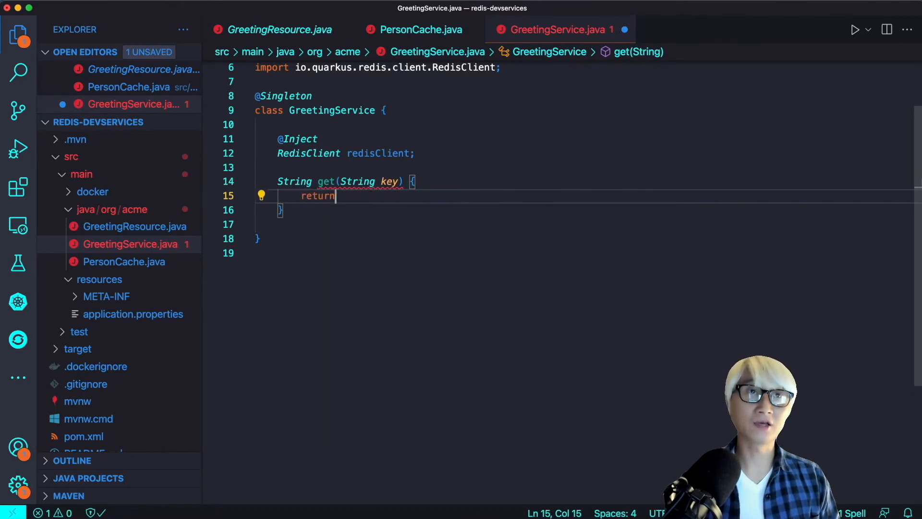
type("redisClient.get(key).toString();")
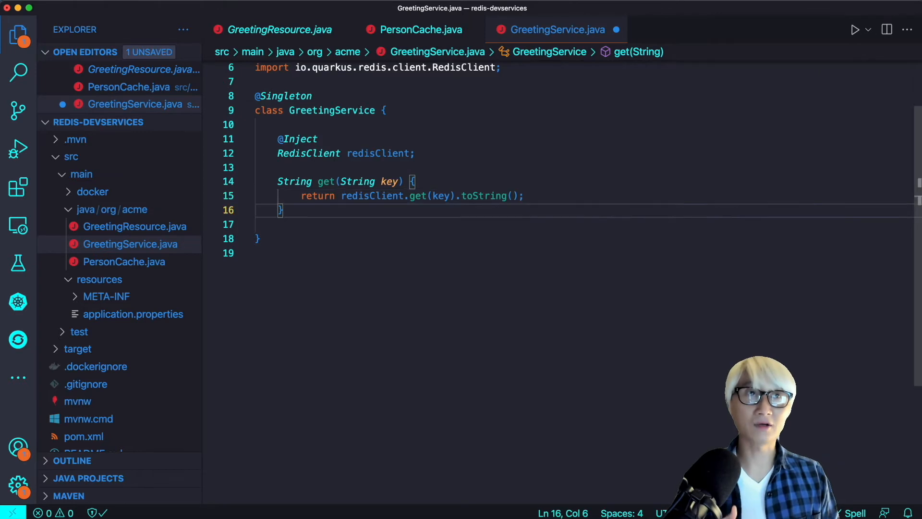
- Add a void set(String key, String value) method passing key and value to redisClient
type("void set")
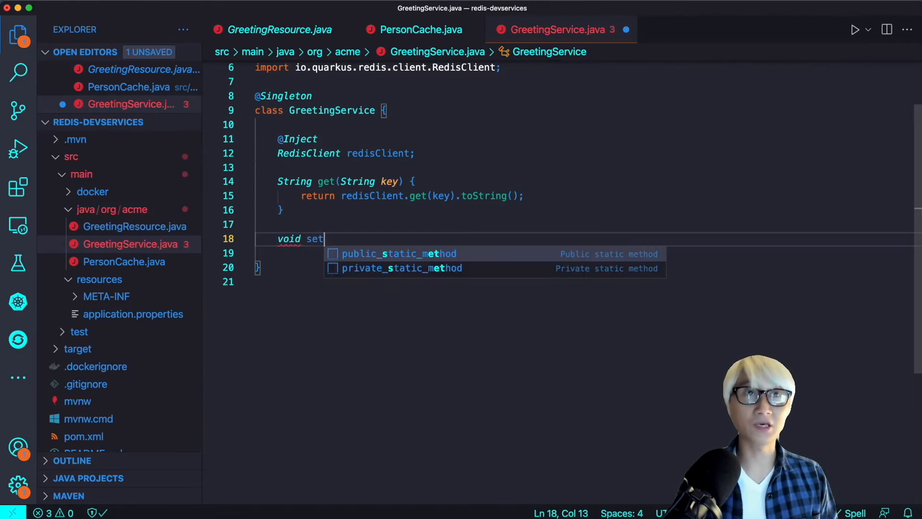
type("(String k")
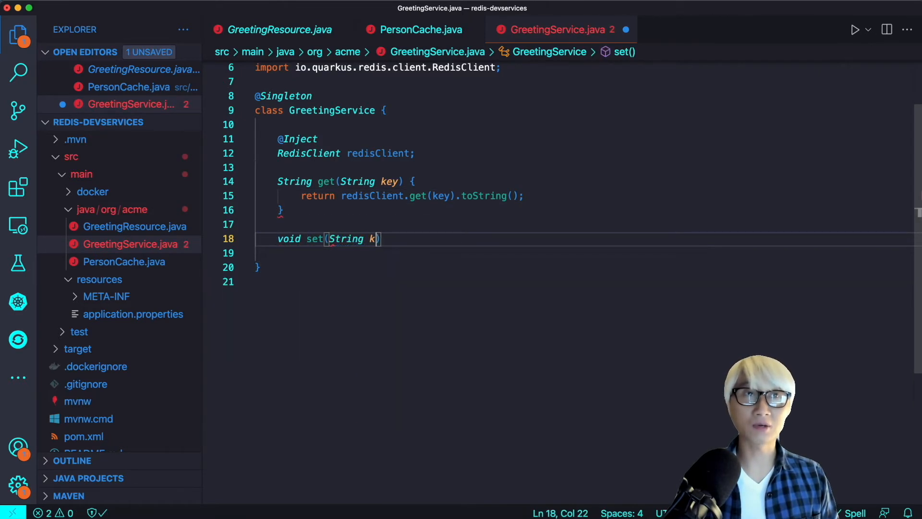
type(", String value")
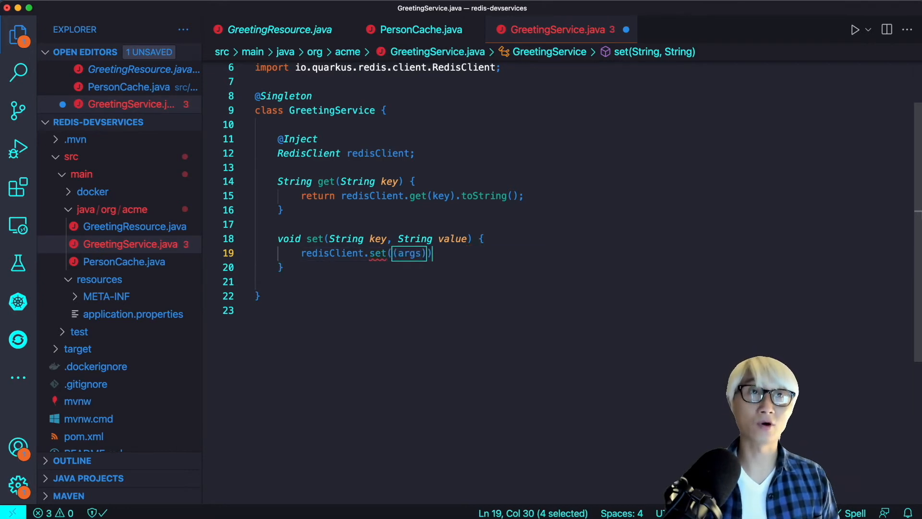
type("Arrays.asList(a")
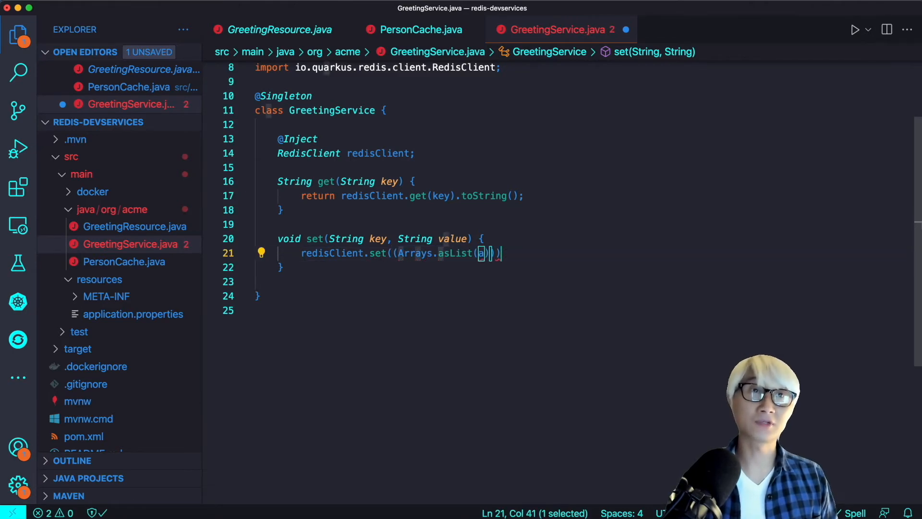
type("key, value")
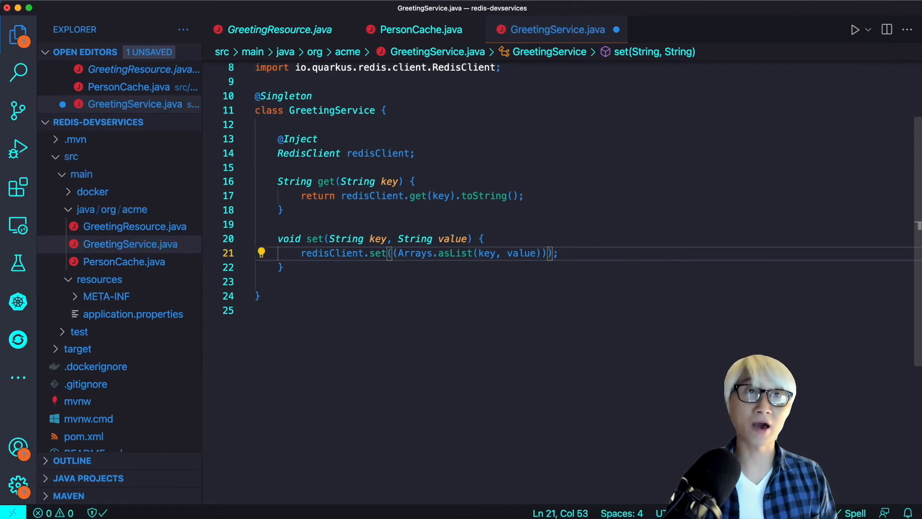
- Inject GreetingService into GreetingResource.java
left_click(134, 225)
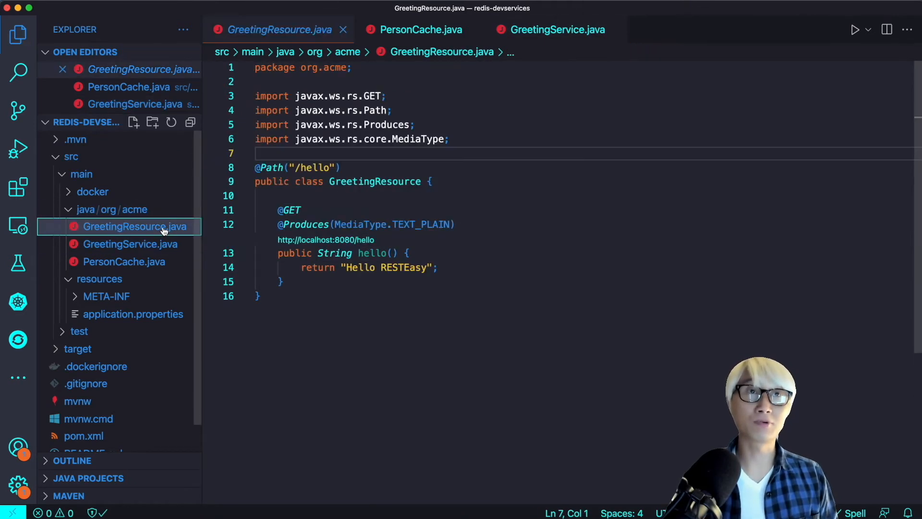
type("@Inject")
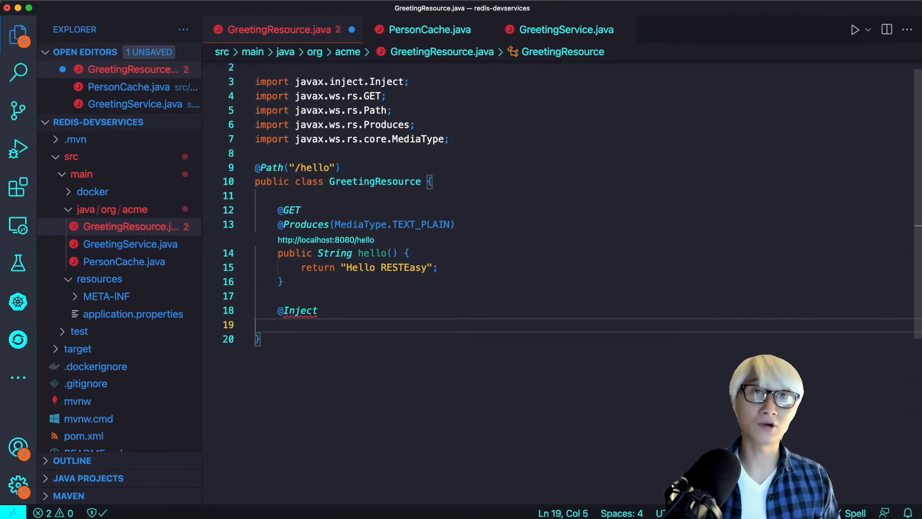
type("GreetingService greetingService;")
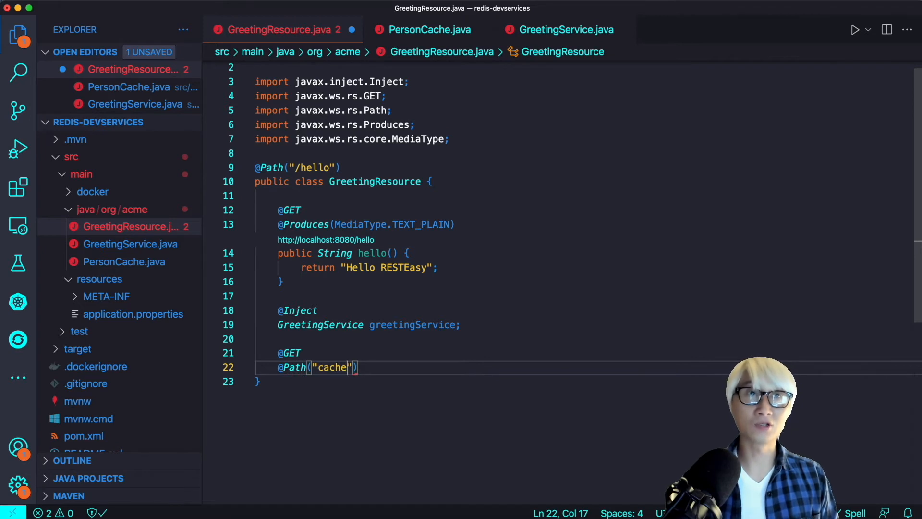
type("/")
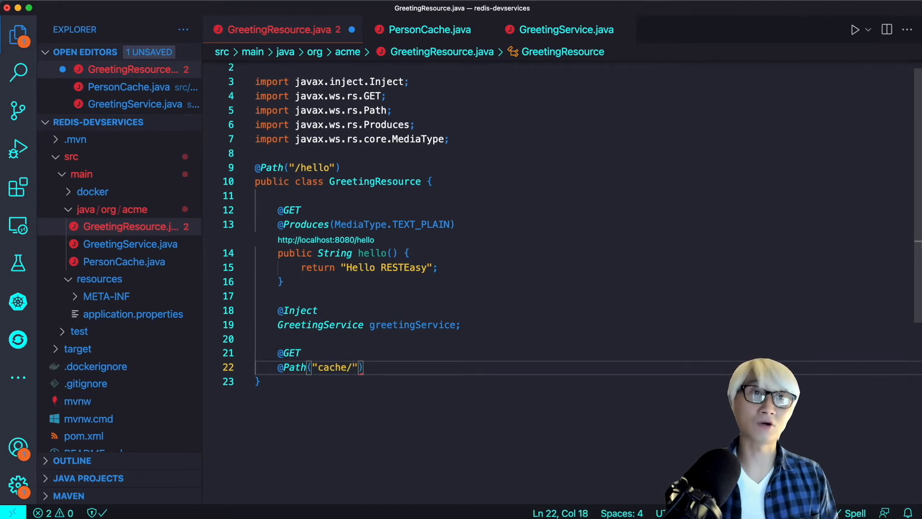
type("{key}")
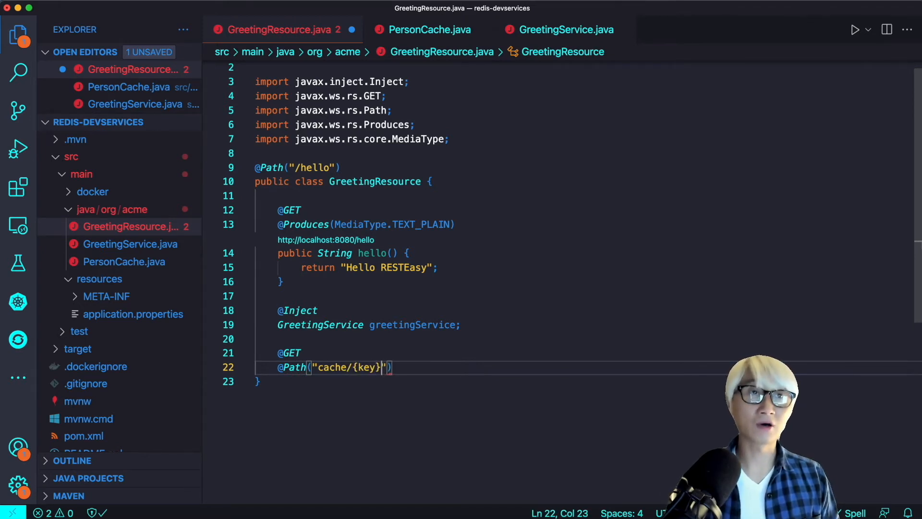
type("public Strin")
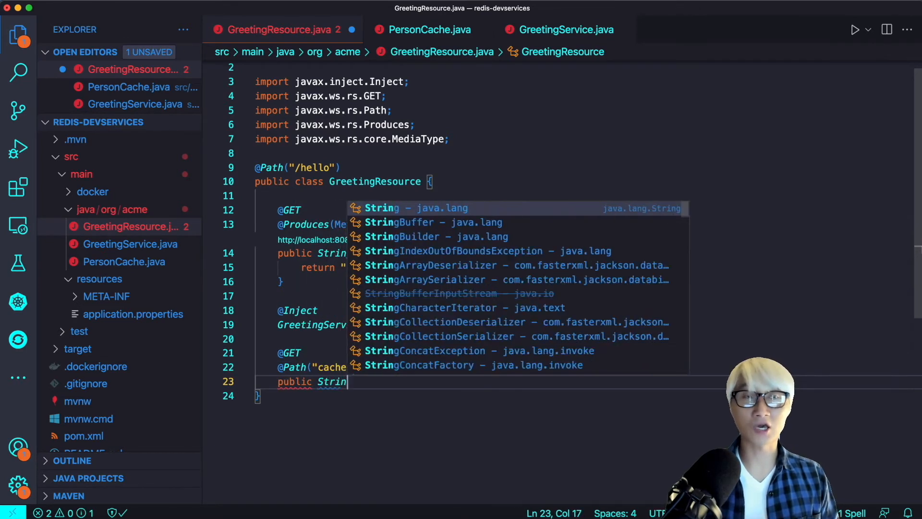
type("getCac")
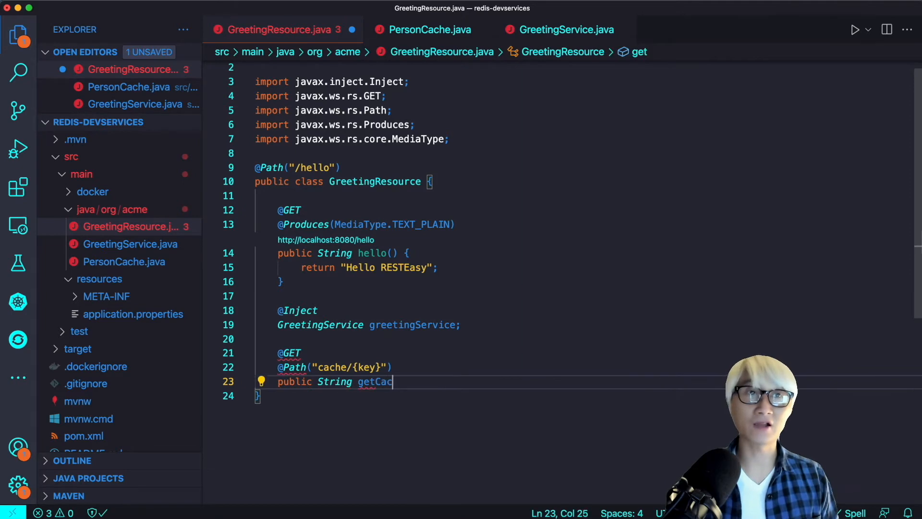
type("he(@Path")
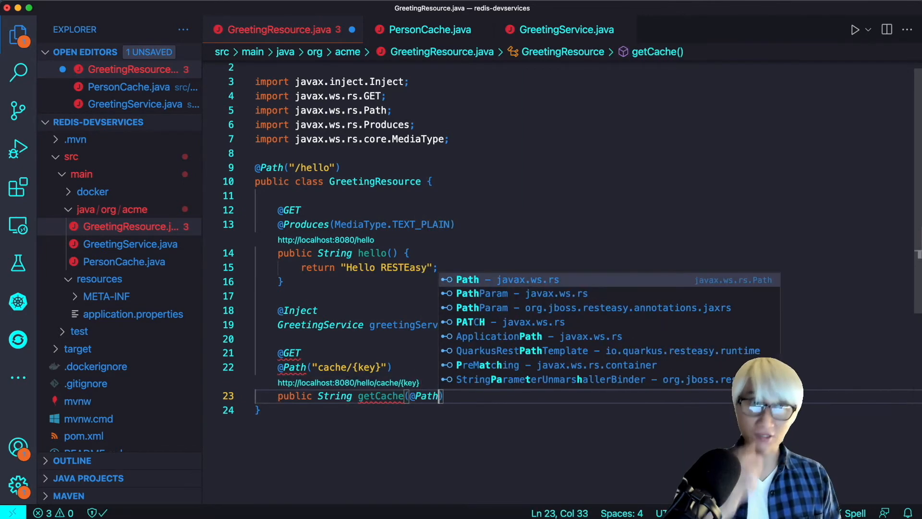
left_click(483, 307)
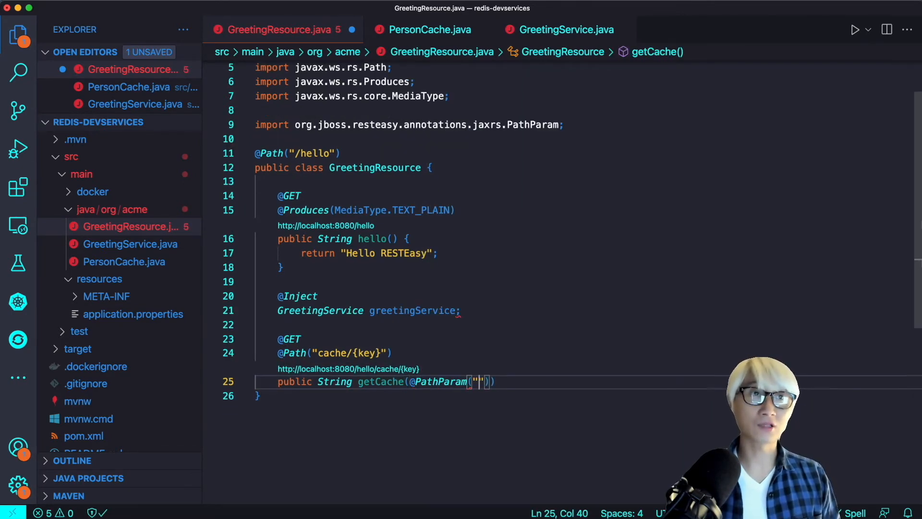
type("key\") String key")
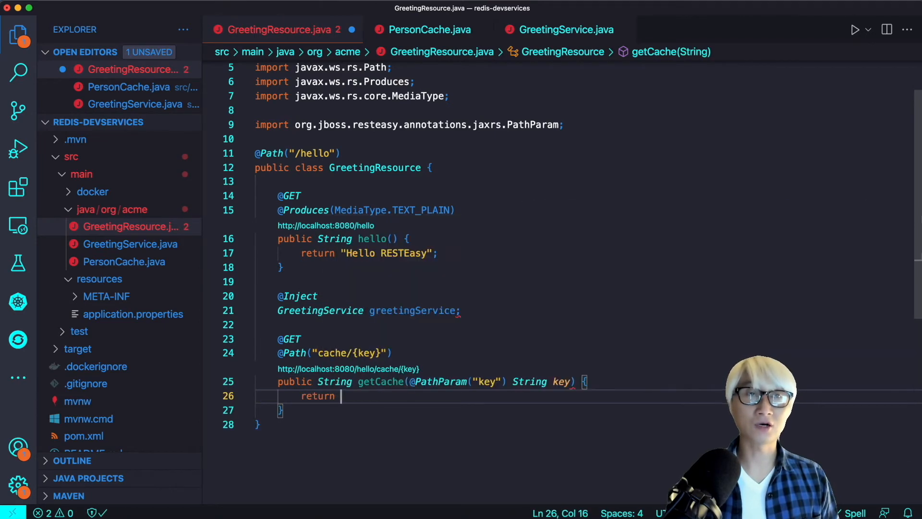
type("greetingService.get(key);")
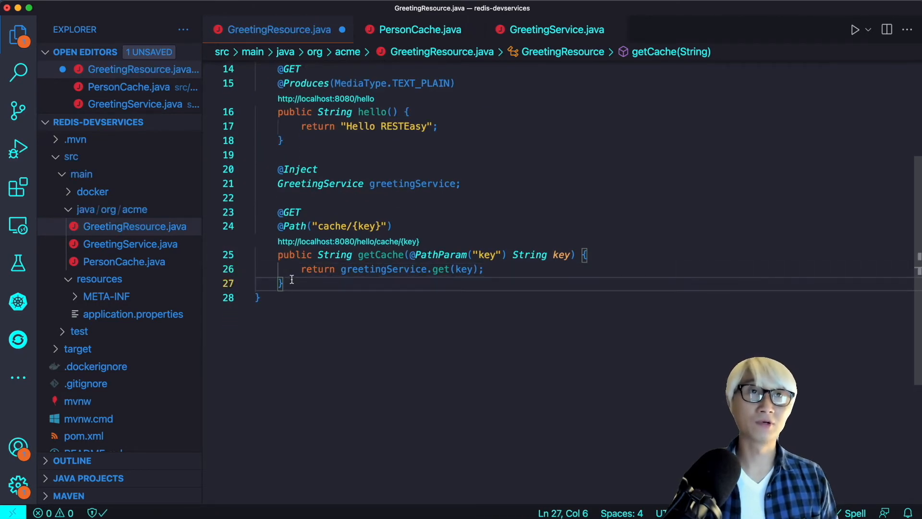
type("@Post")
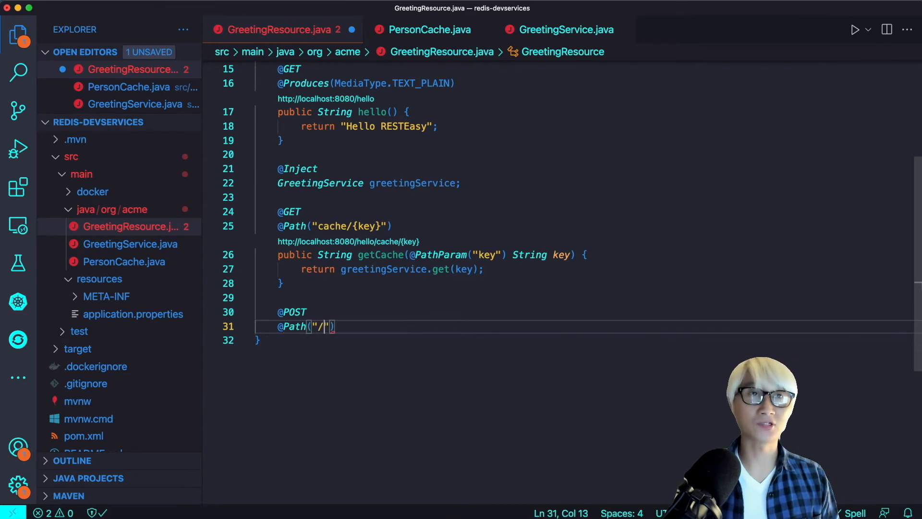
- Add a POST /cache putCache(PersonCache) endpoint that stores the entry via greetingService.set
type("cache")
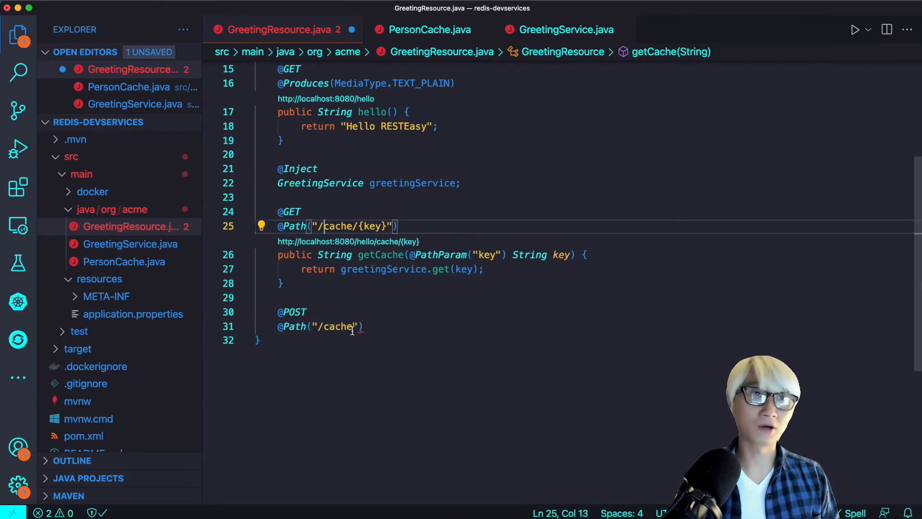
type("public")
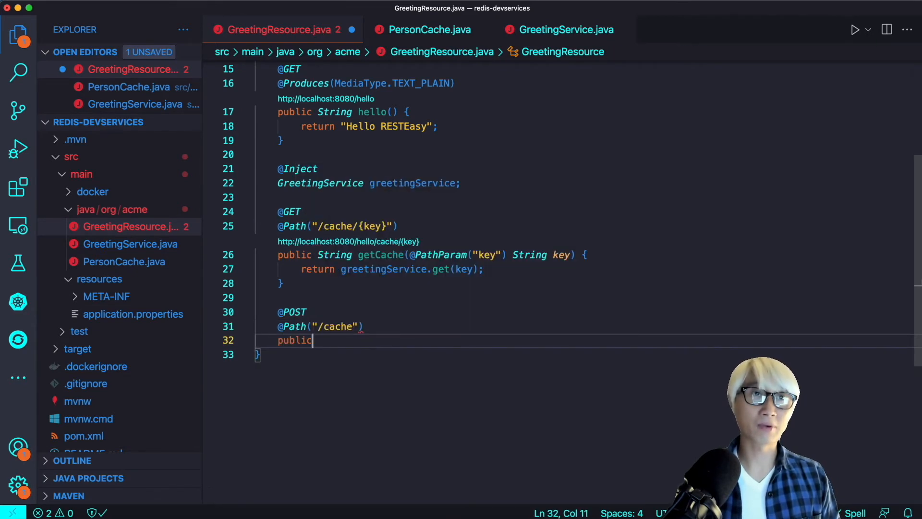
type("PersonCache put")
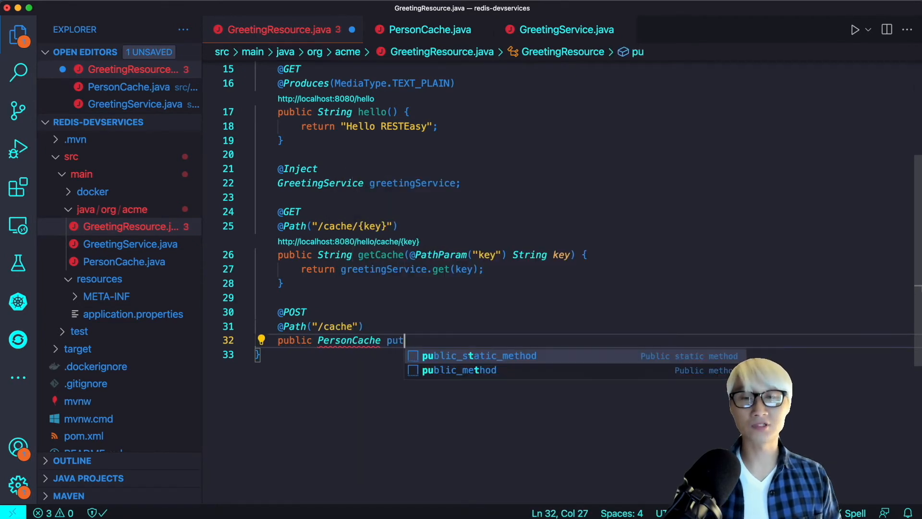
type("Cache(PersonCache personCache) {")
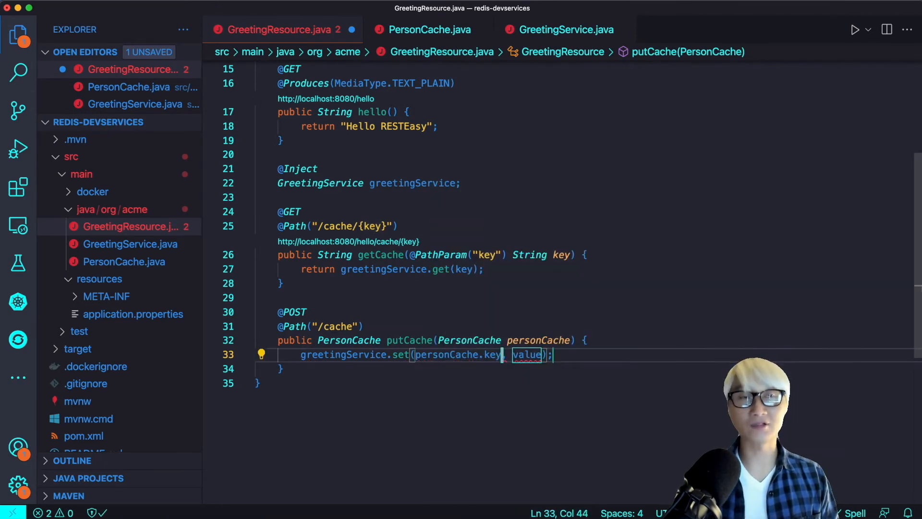
type("personCache")
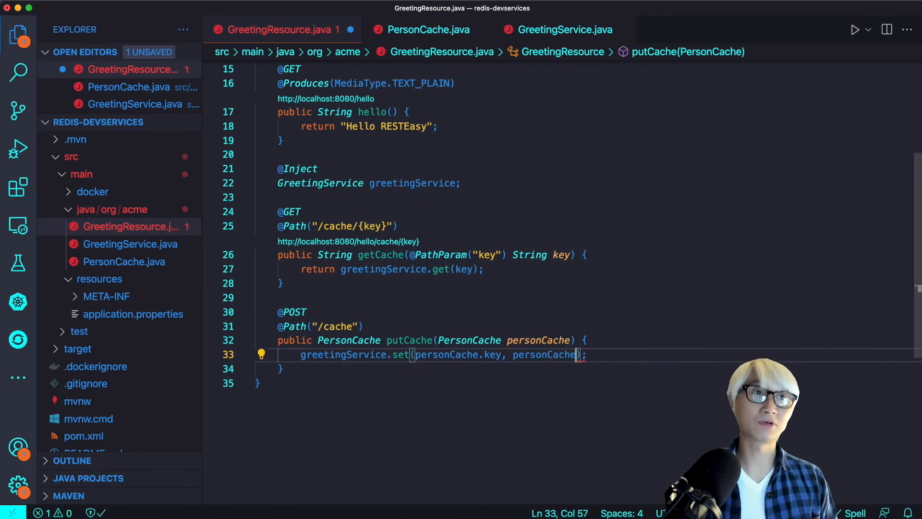
type("ret")
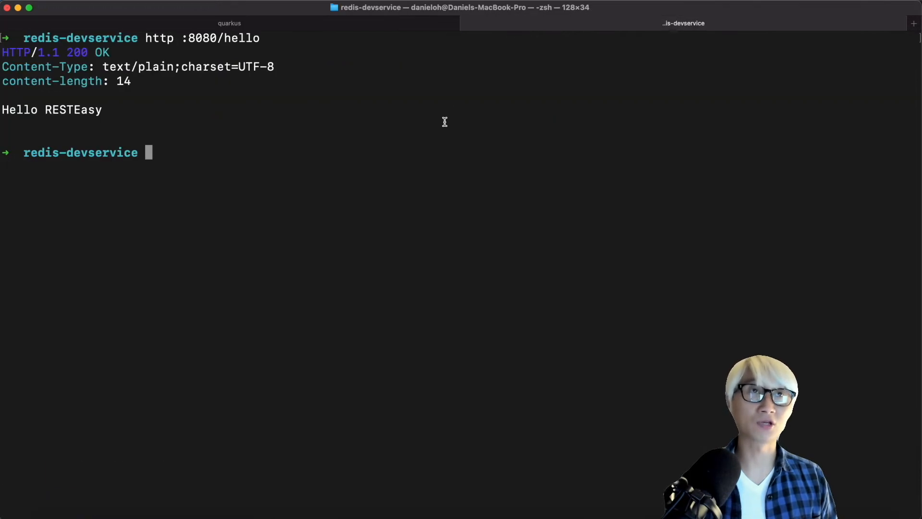
- Post a JSON entry with key 1 and value 'daniel' to :8080/hello/cache via httpie
type("echo '\"{\"key\"\"")
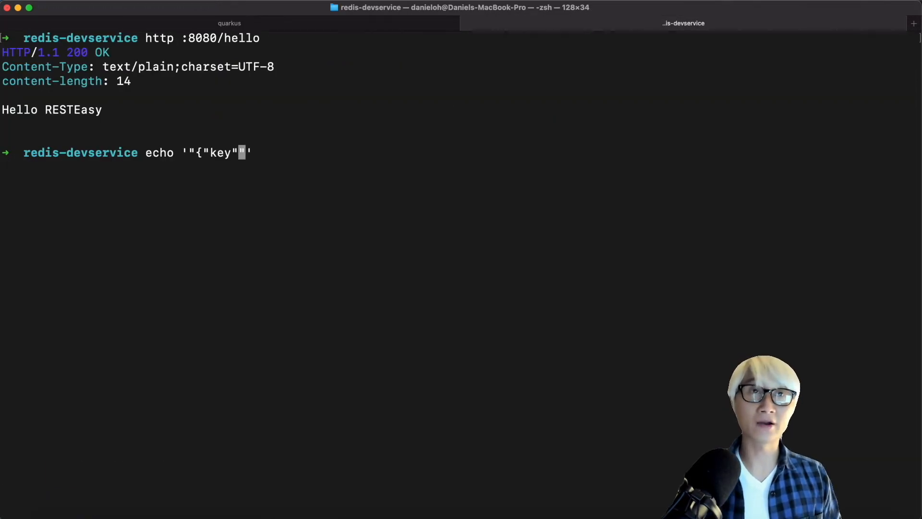
type(":\"1\",")
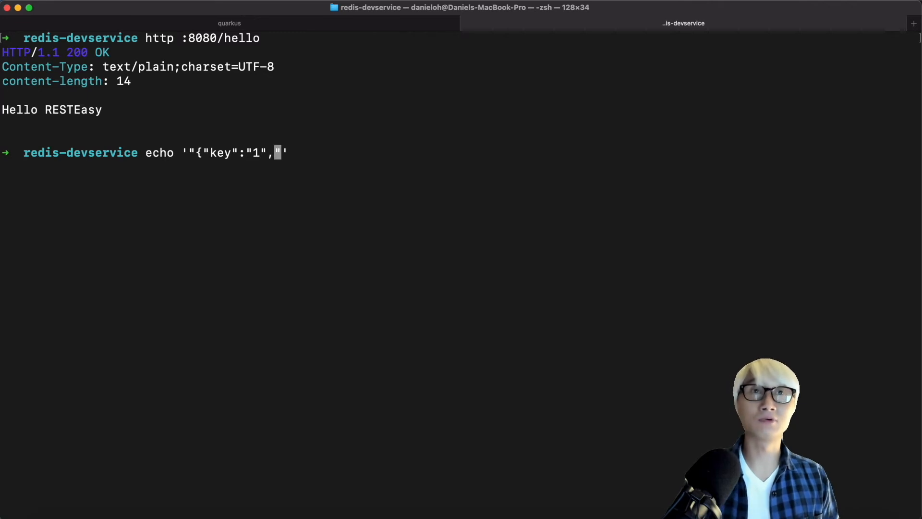
type("\"value\":\"dan")
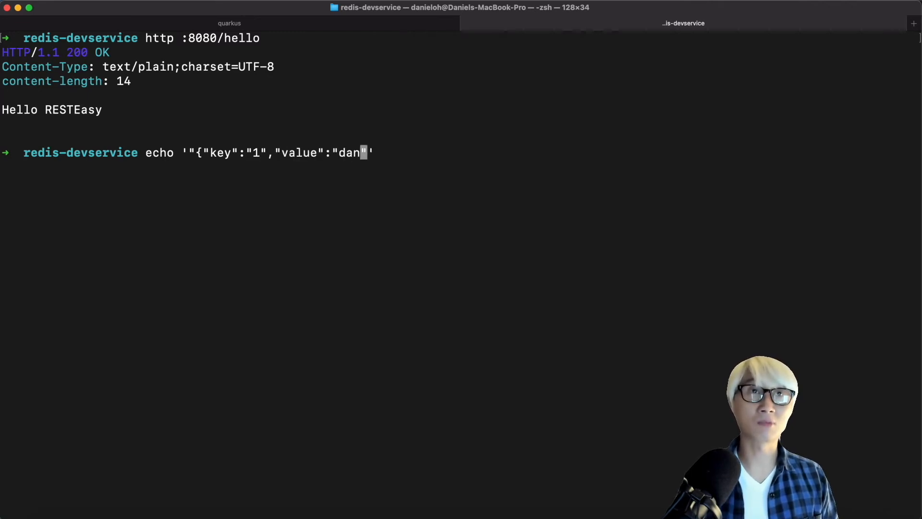
type("iel}")
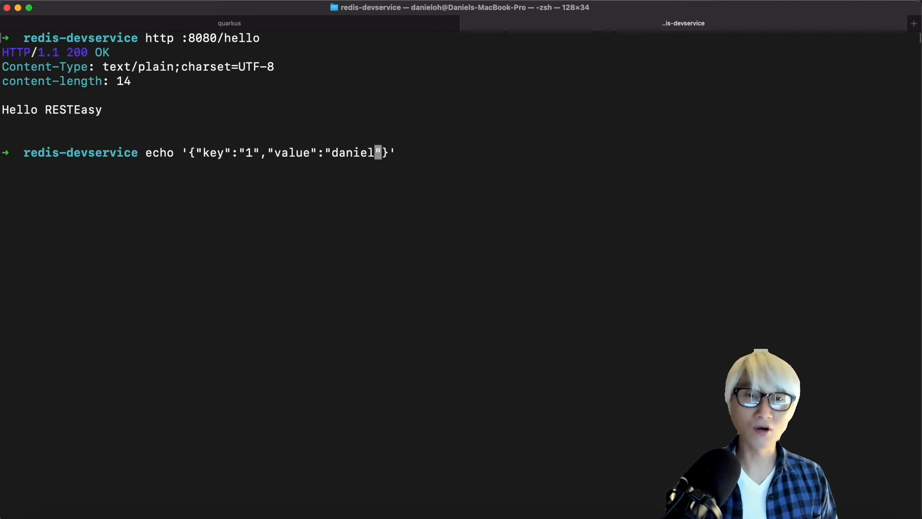
type("| http :8080")
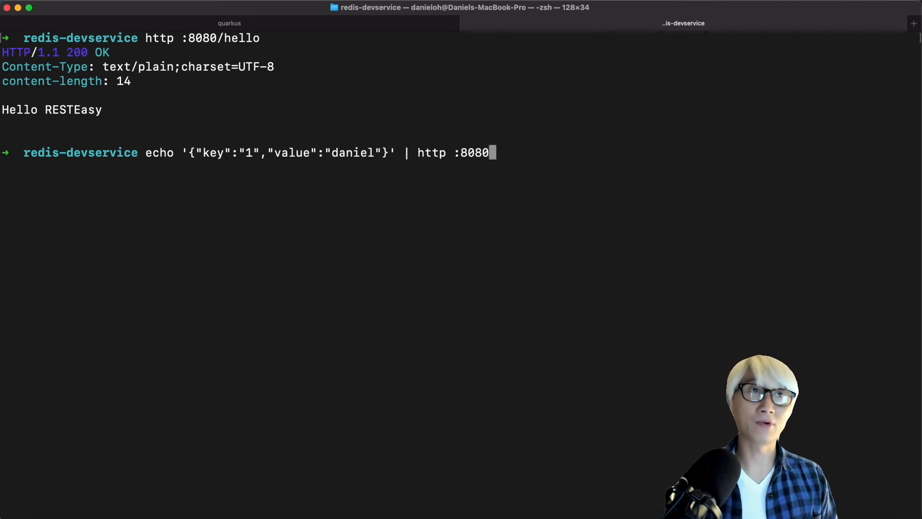
type("/hello/cache")
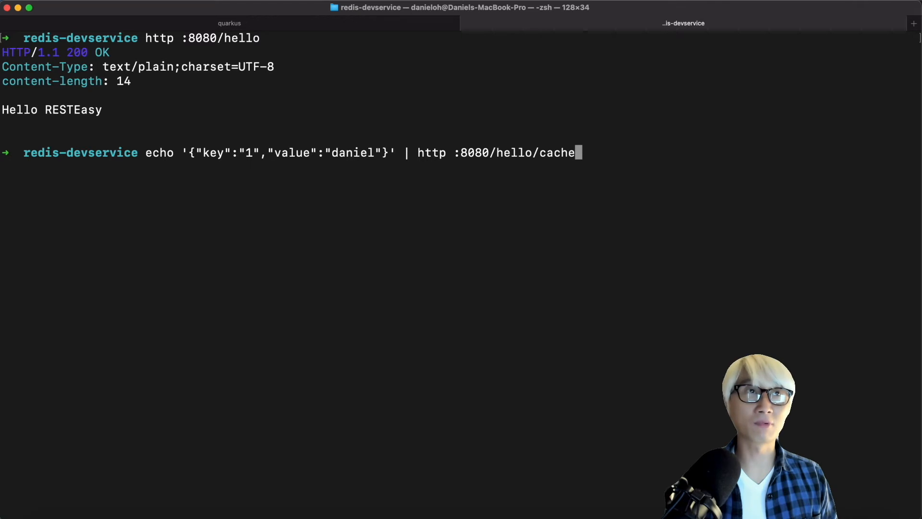
key("Return")
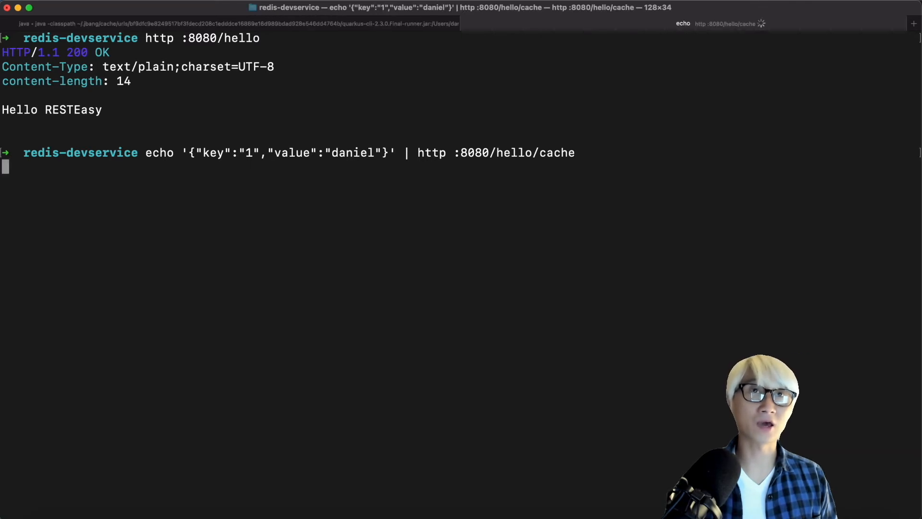
- Re-run the request with key 2 to store a second cache entry
key("Return")
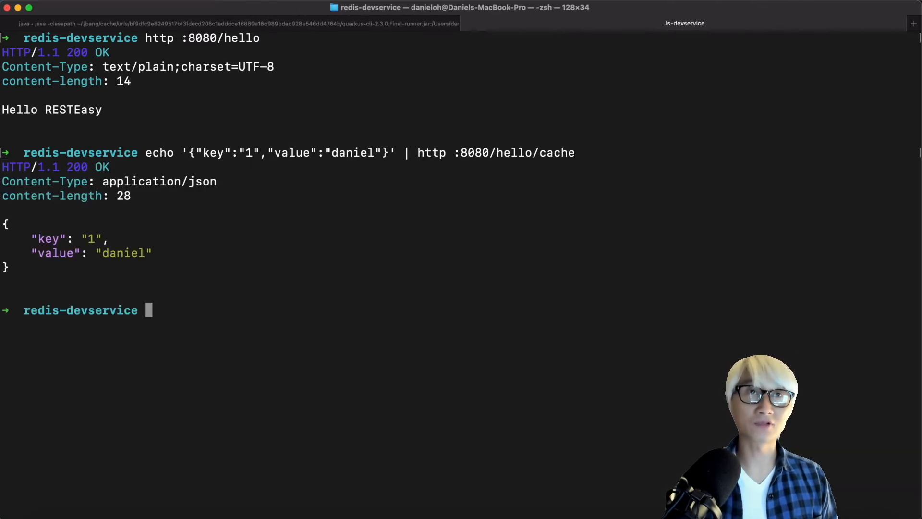
key("Up")
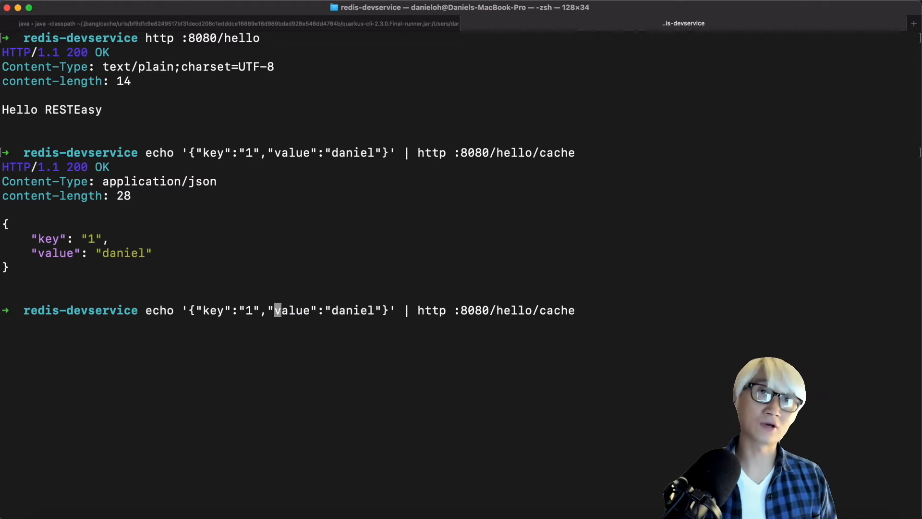
type("2")
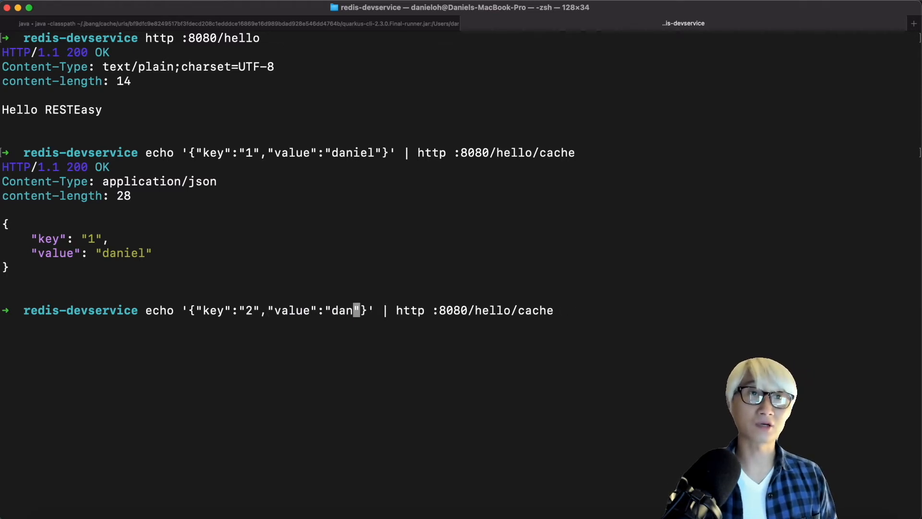
key("Return")
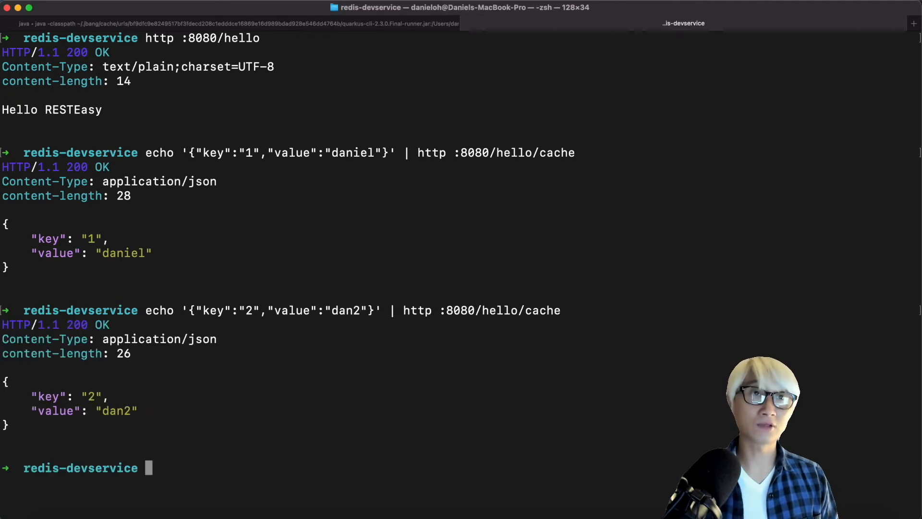
- Clear the terminal and GET cached keys 2 and 1, returning dan2 and daniel
key("ctrl+l")
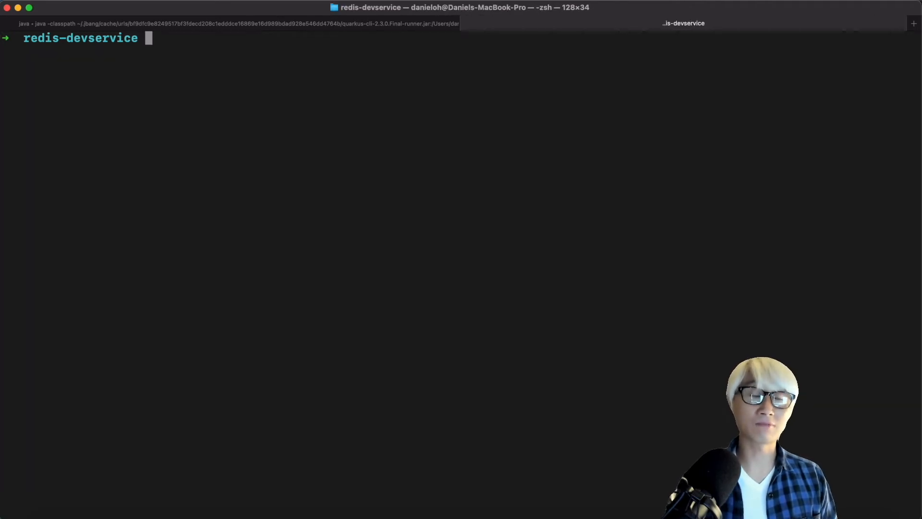
type("http :80")
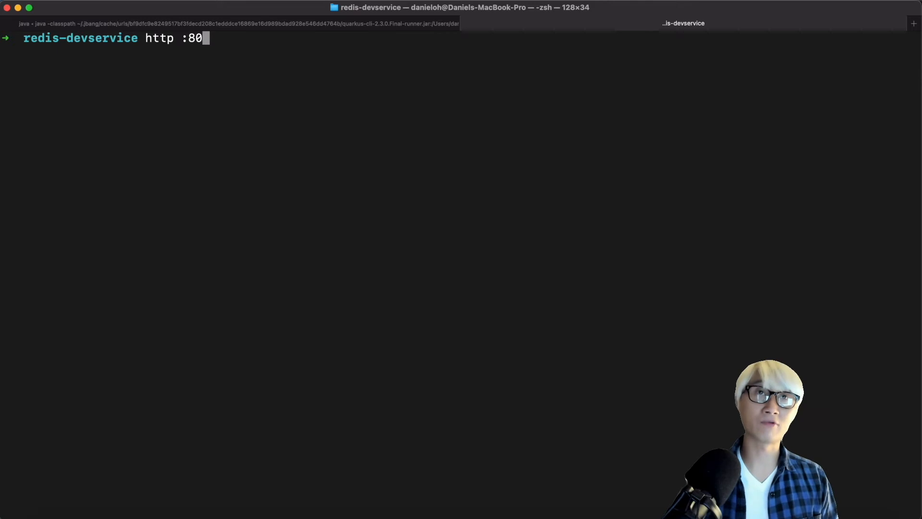
type("80/hello/cache/2")
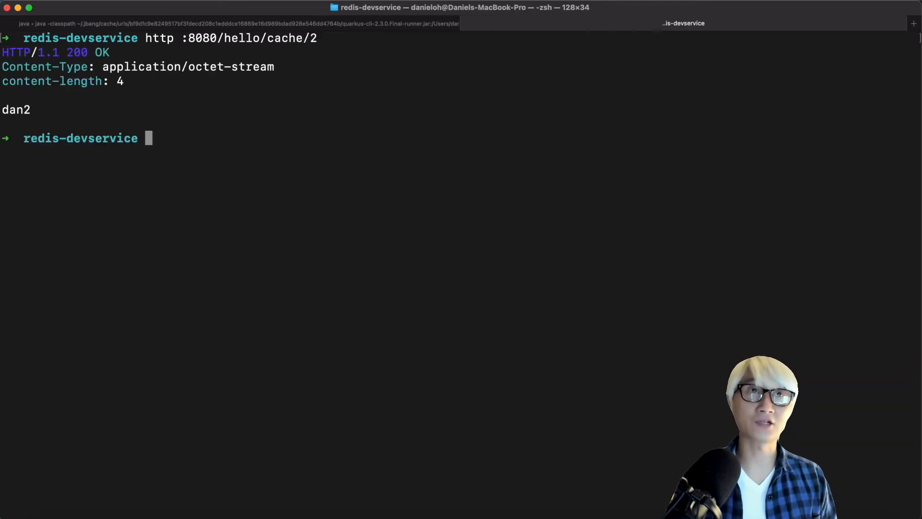
type("http :8080/hello/cache/1")
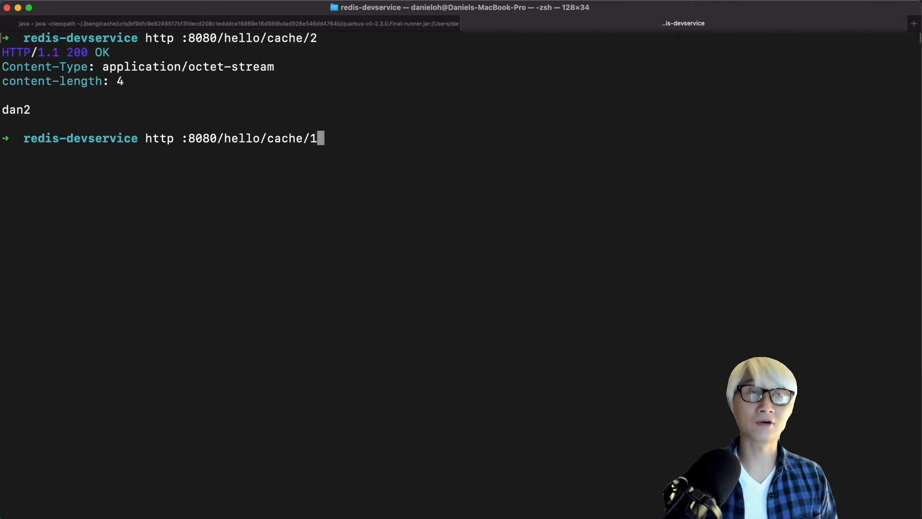
key("Return")
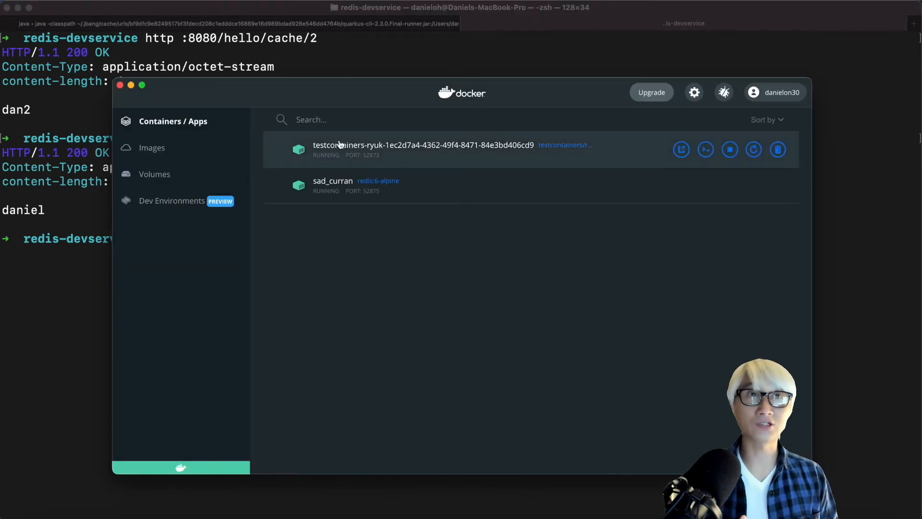
- View the testcontainers-ryuk container's logs in Docker Desktop, then close Docker Desktop
left_click(422, 145)
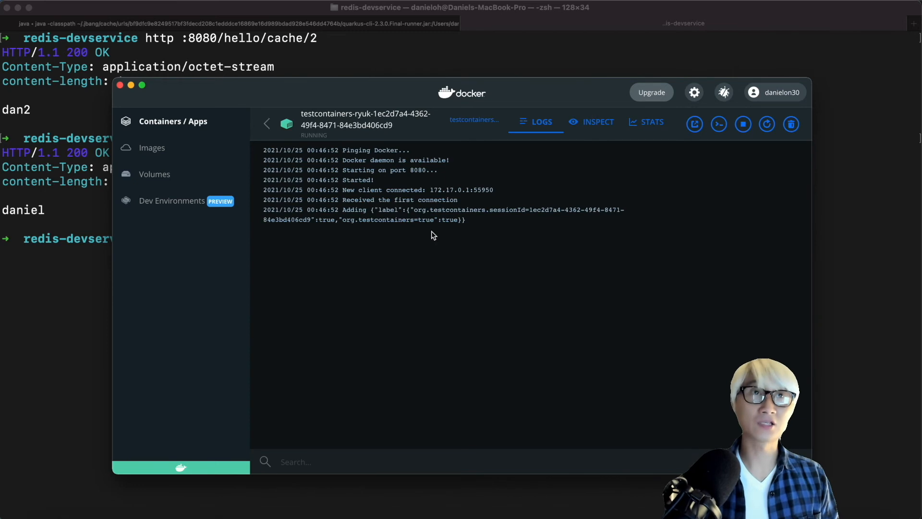
mouse_move(317, 144)
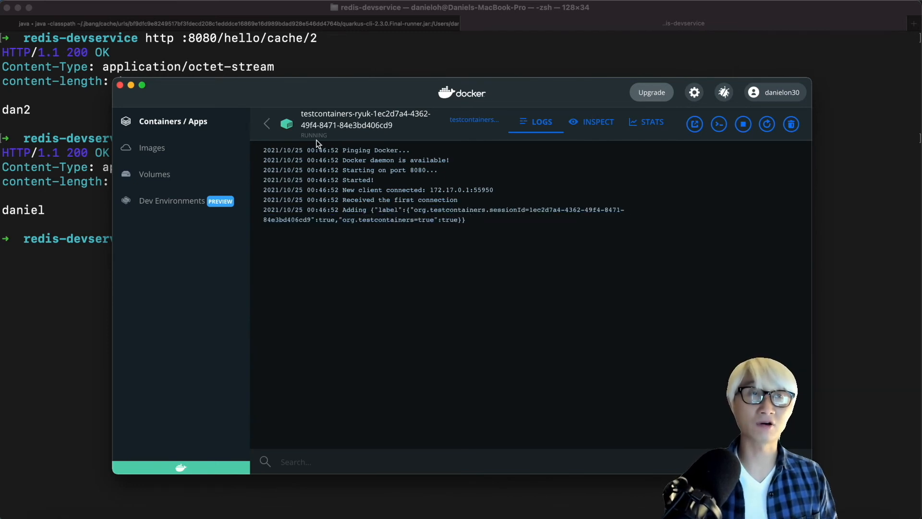
left_click(266, 124)
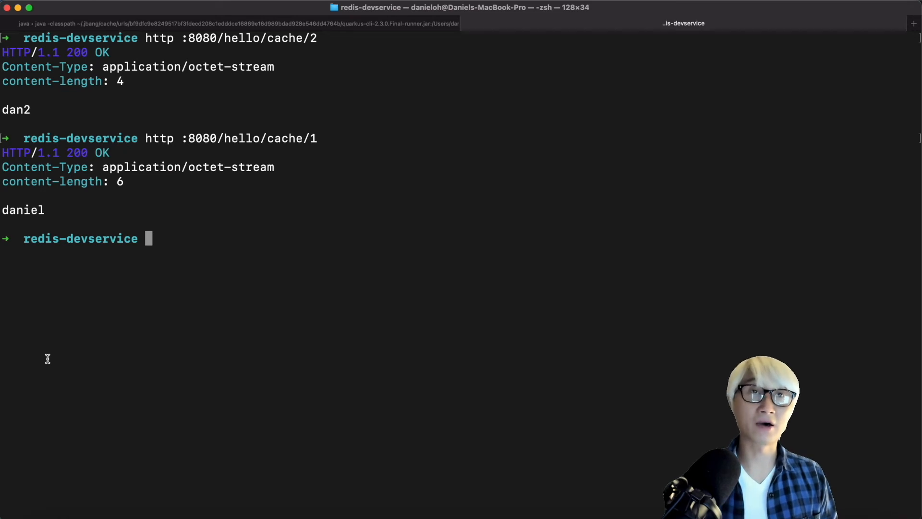
mouse_move(113, 331)
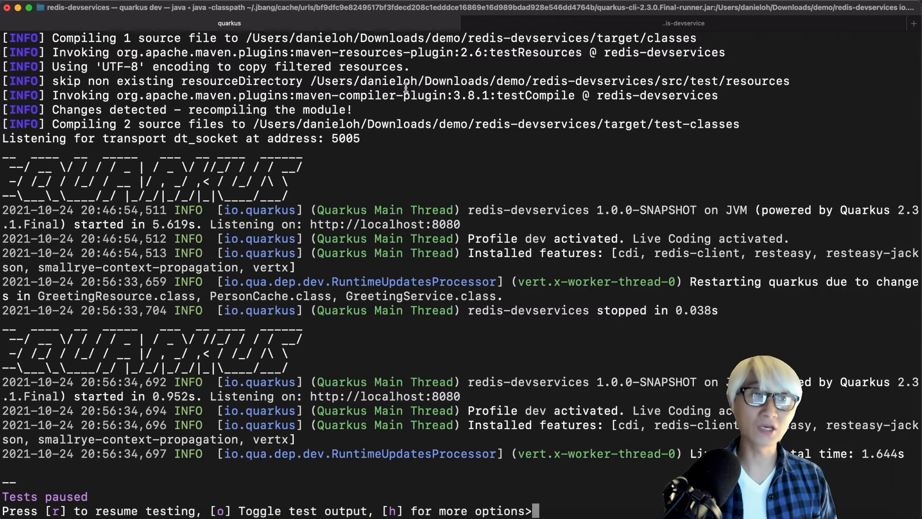
- In a new terminal tab, run 'quarkus ext add resteasy-mutiny'
left_click(461, 24)
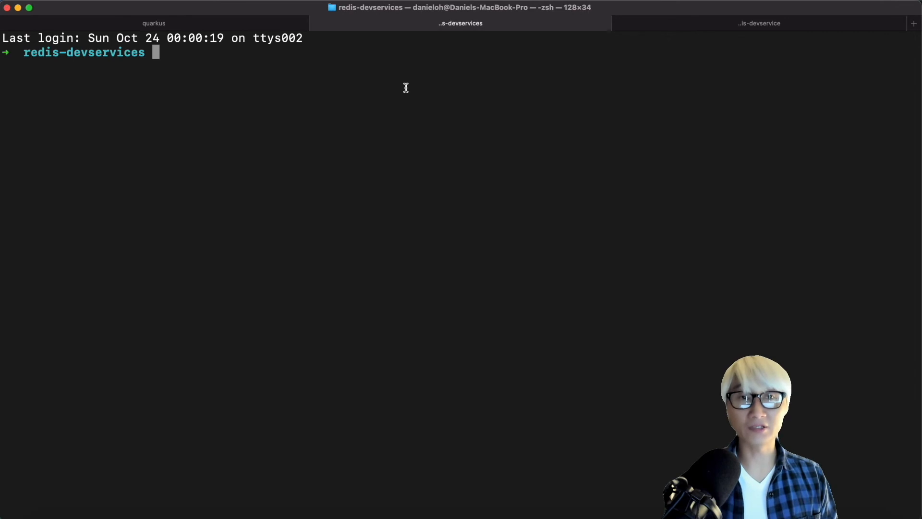
type("quarkus ext ad")
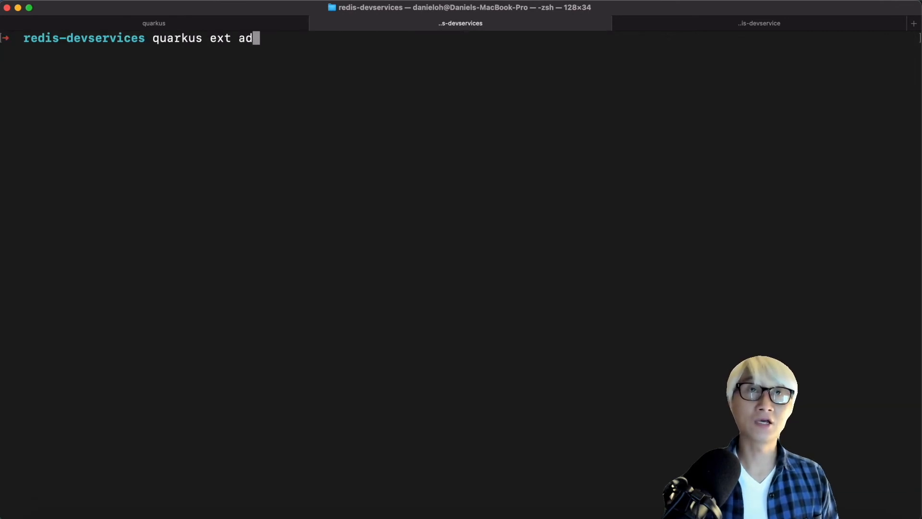
type("d resteas")
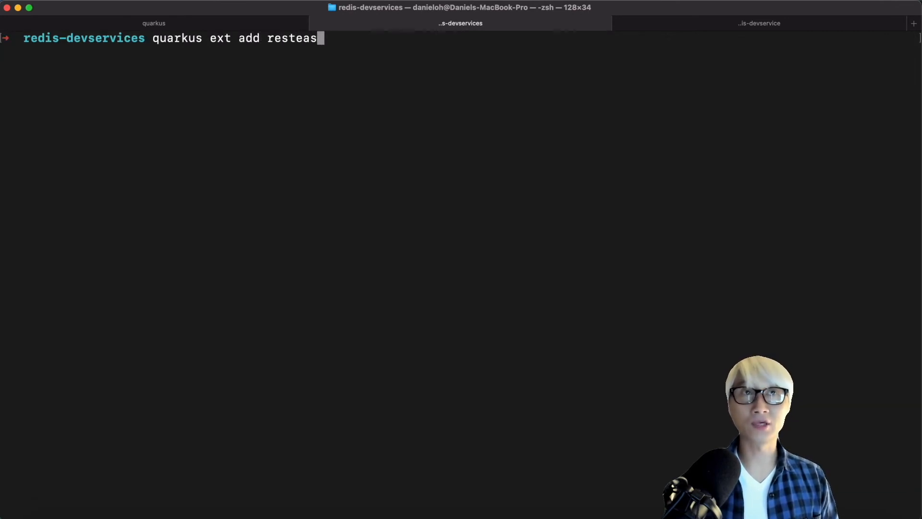
type("y-mutiny")
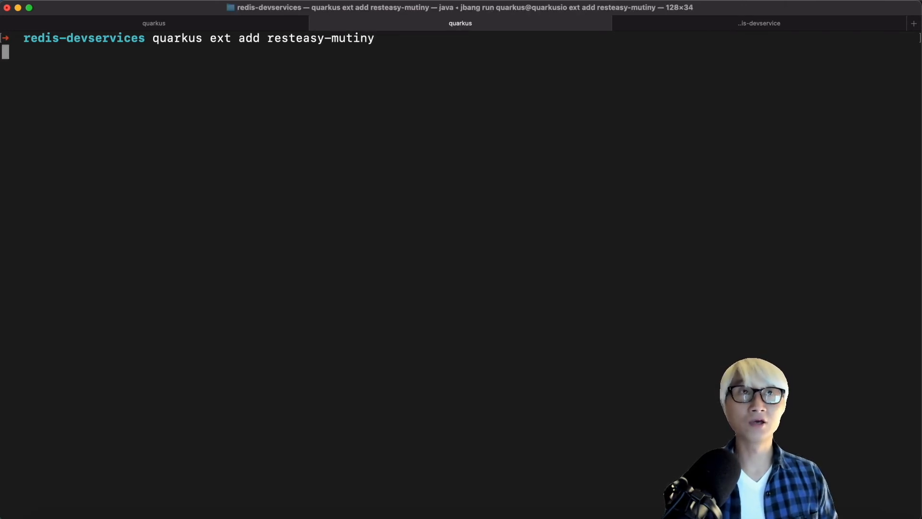
key("Return")
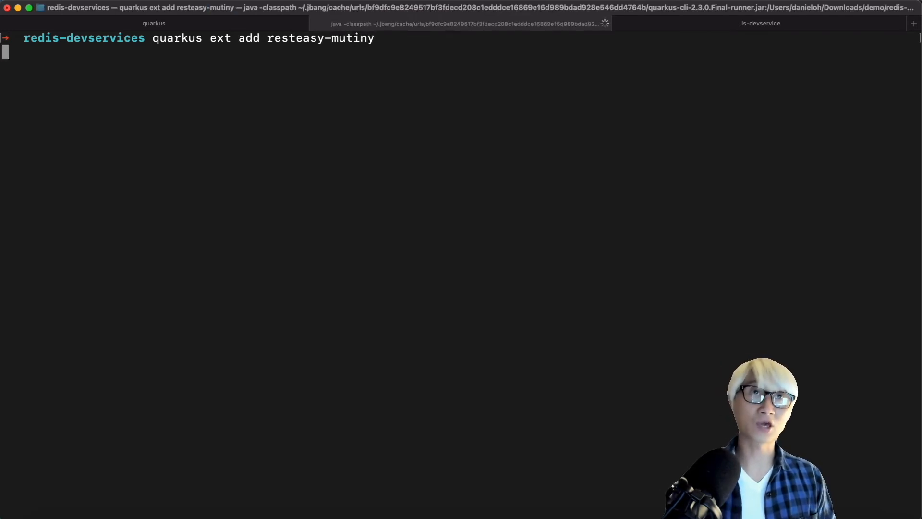
key("Return")
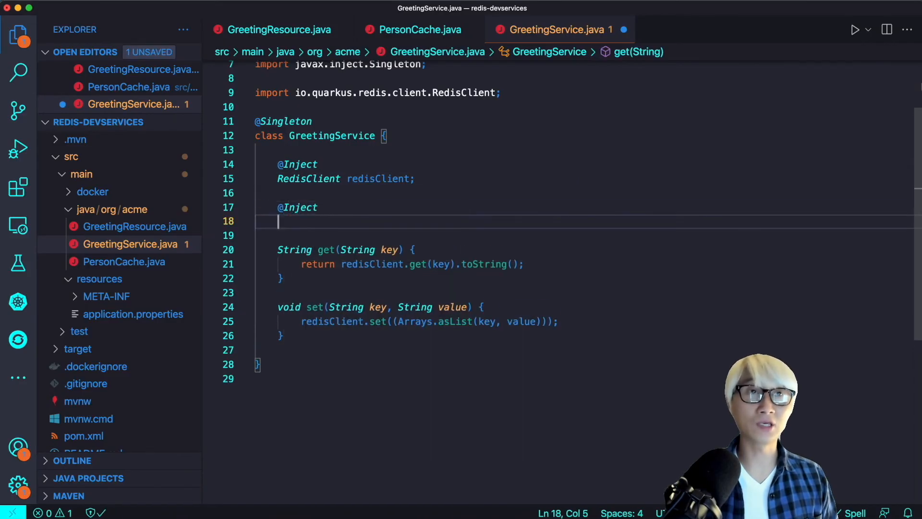
- Inject a ReactiveRedisClient and declare a Uni<List<String>> getReactive() method
type("ReactiveRedisClient reactiveRedisClient;")
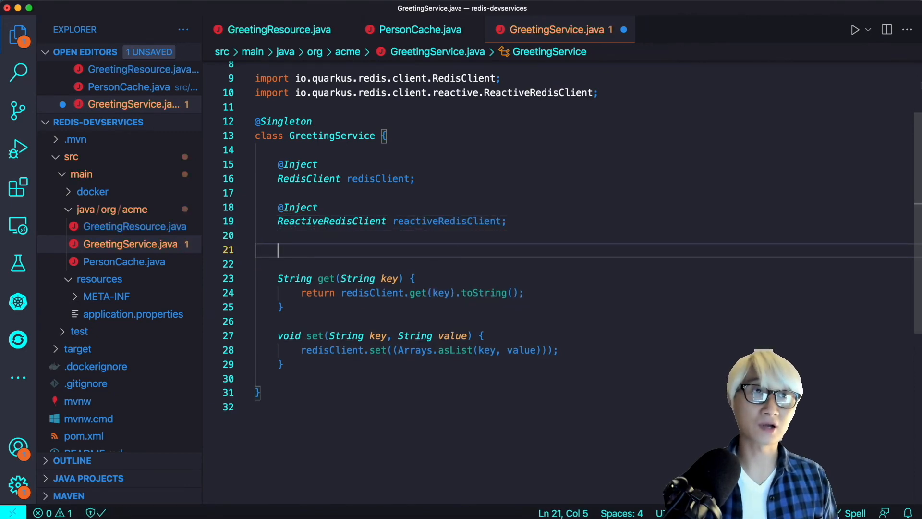
type("Uni<")
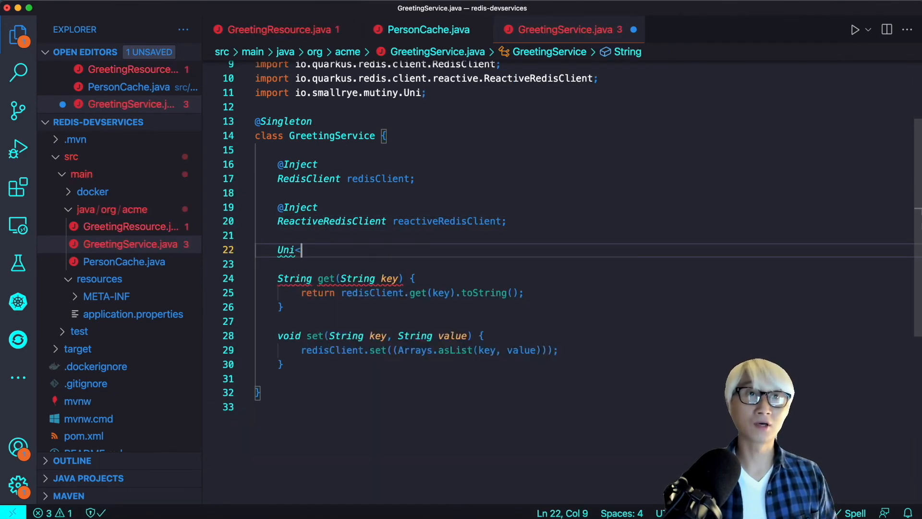
type("List<String")
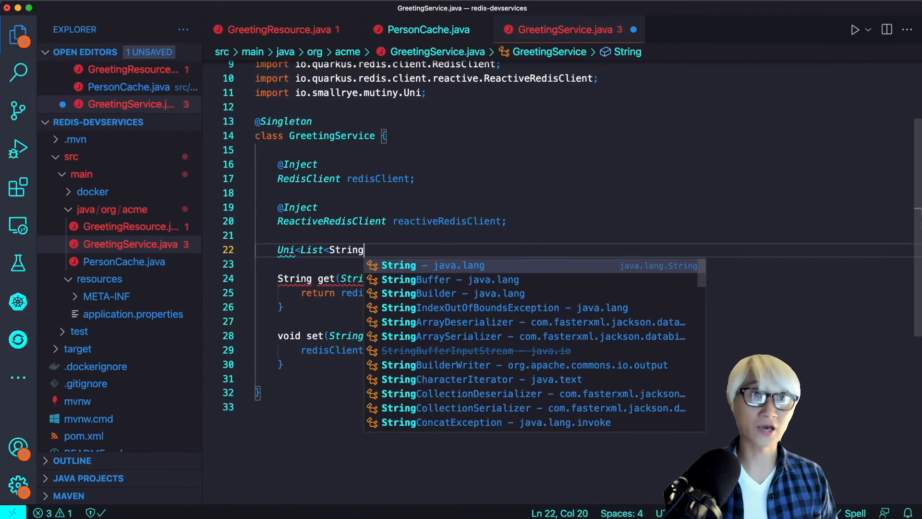
type(">> getReactive() {")
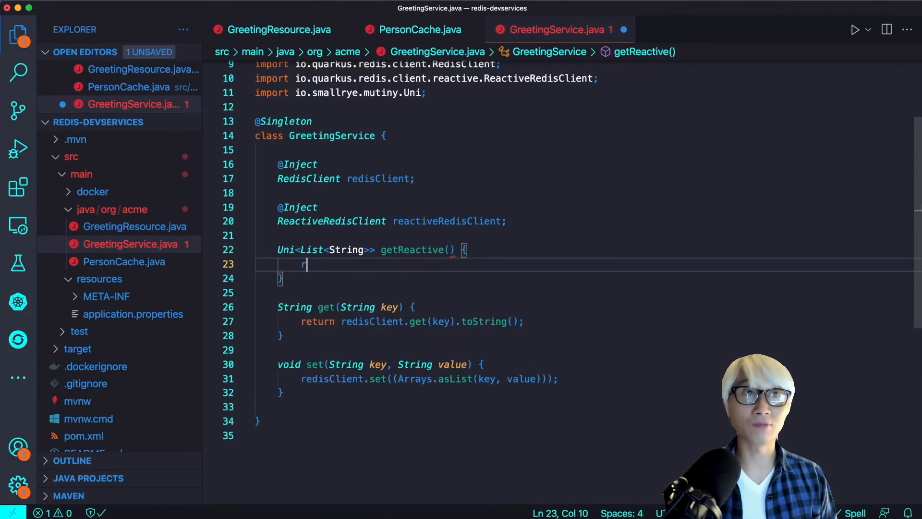
- Implement getReactive to collect each keys("*") response via toString into a returned List<String>
type("return reaactiveRedisClient.keys(\"*")
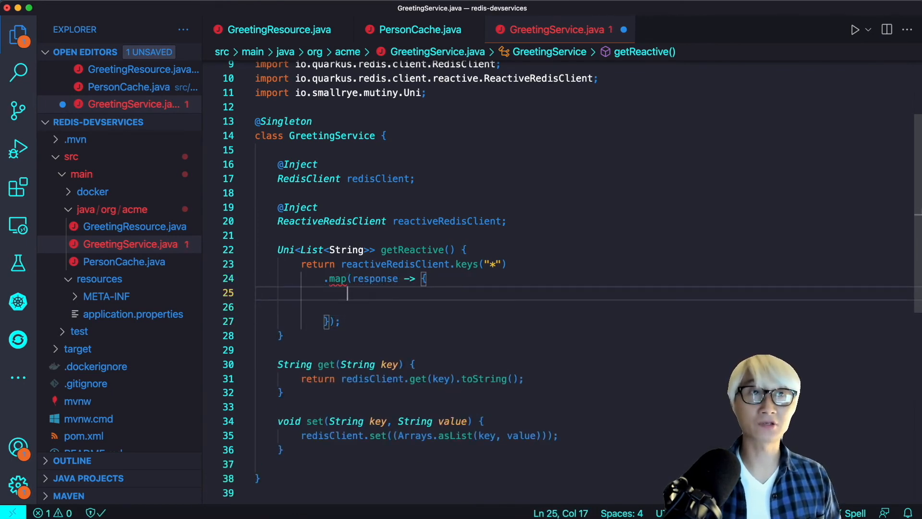
type("List")
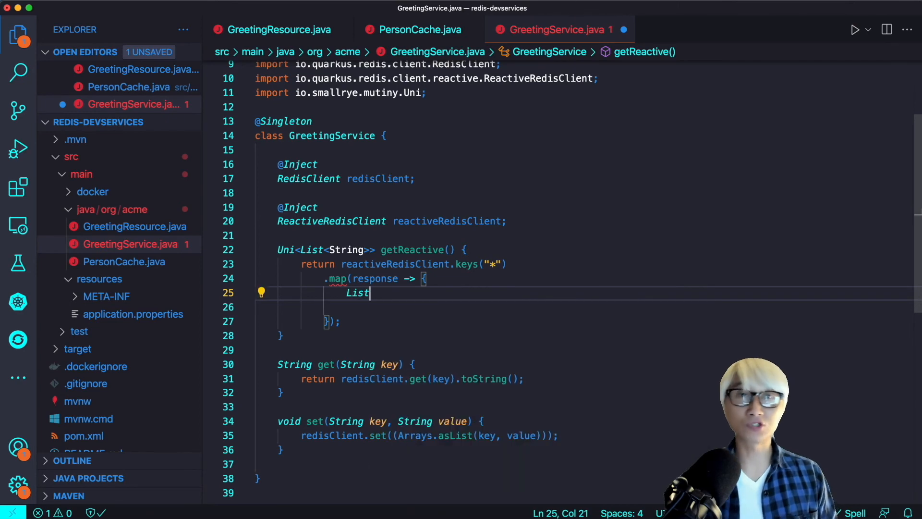
type("<String> result = new ArrayList<>();")
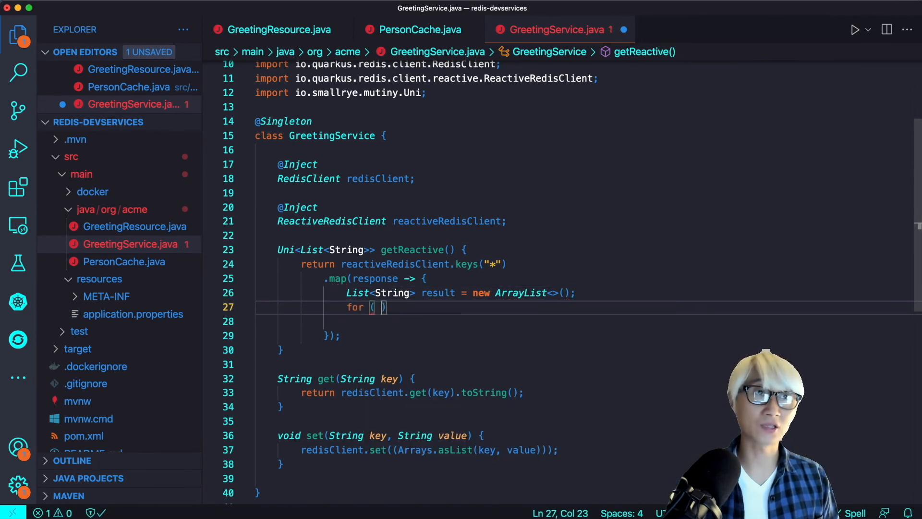
type("Response r : response")
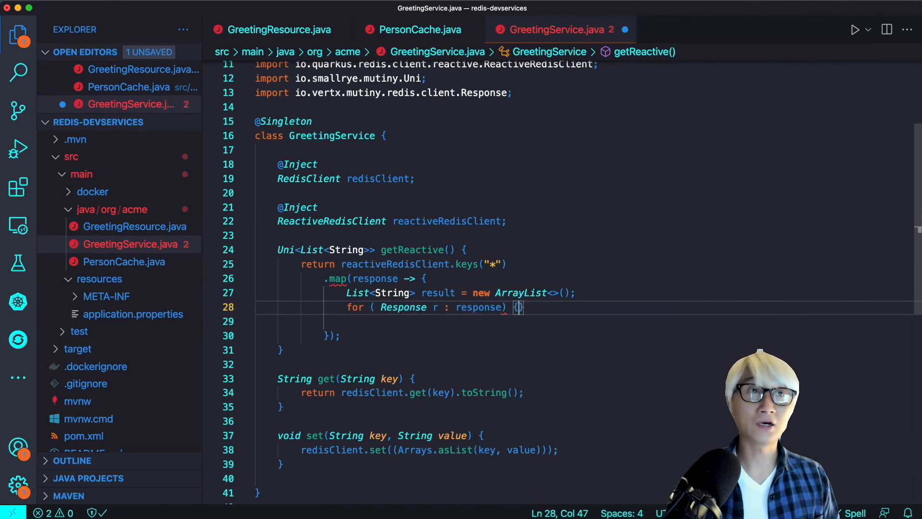
type("result.add")
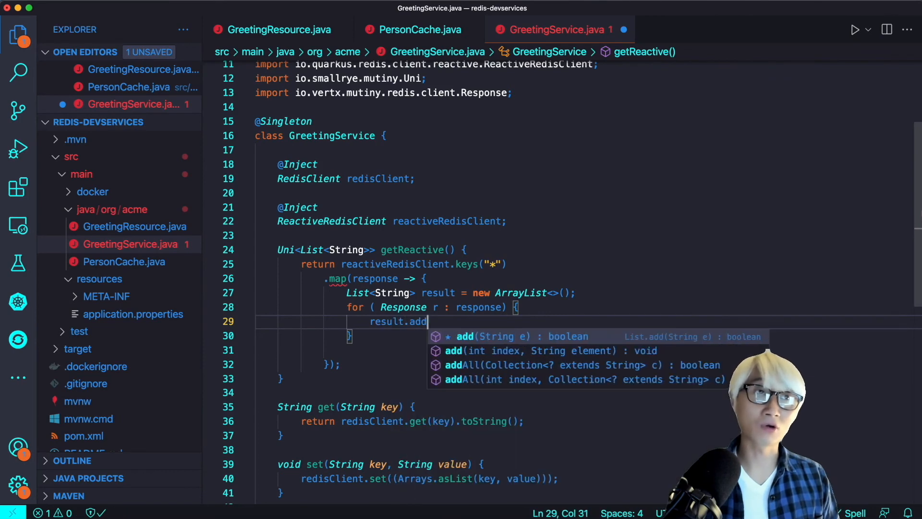
type("(r.toString())")
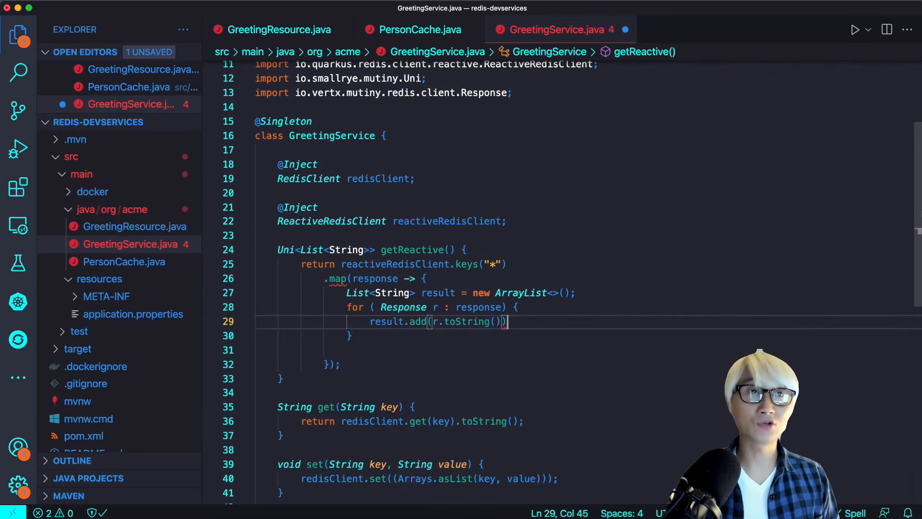
type("return")
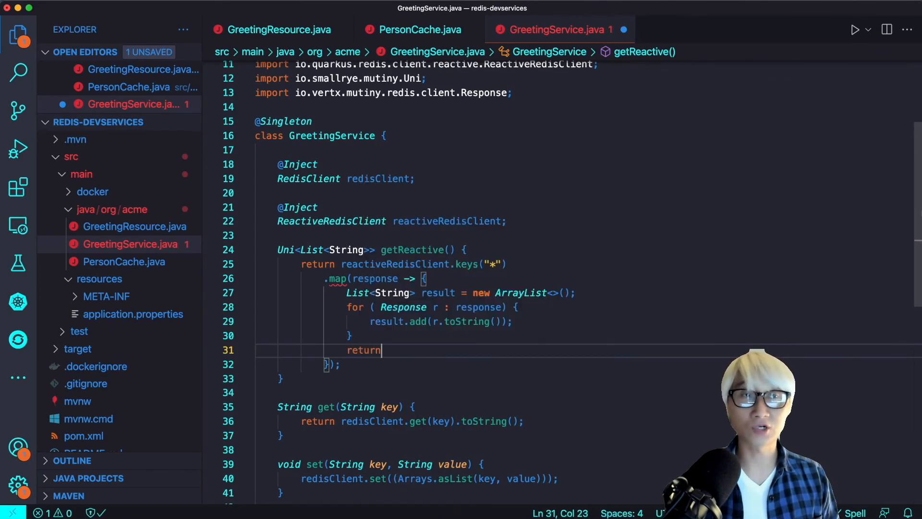
type("result;")
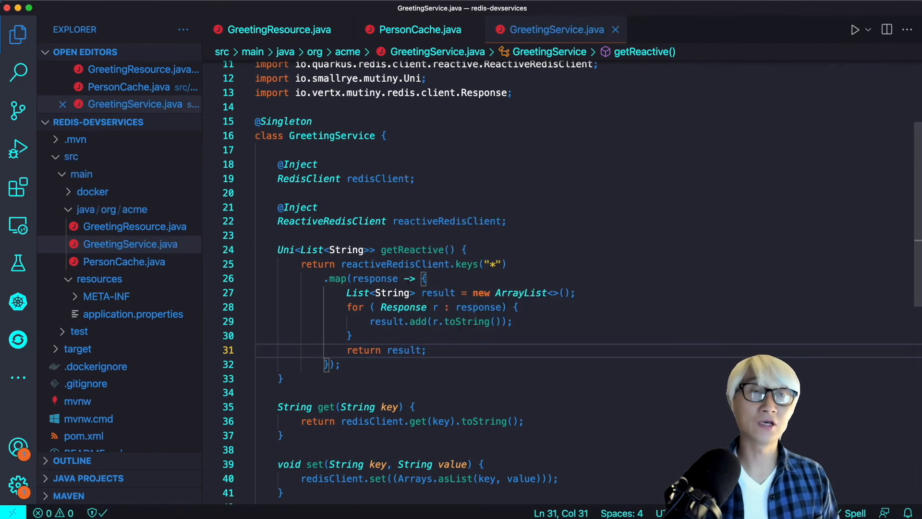
left_click(278, 29)
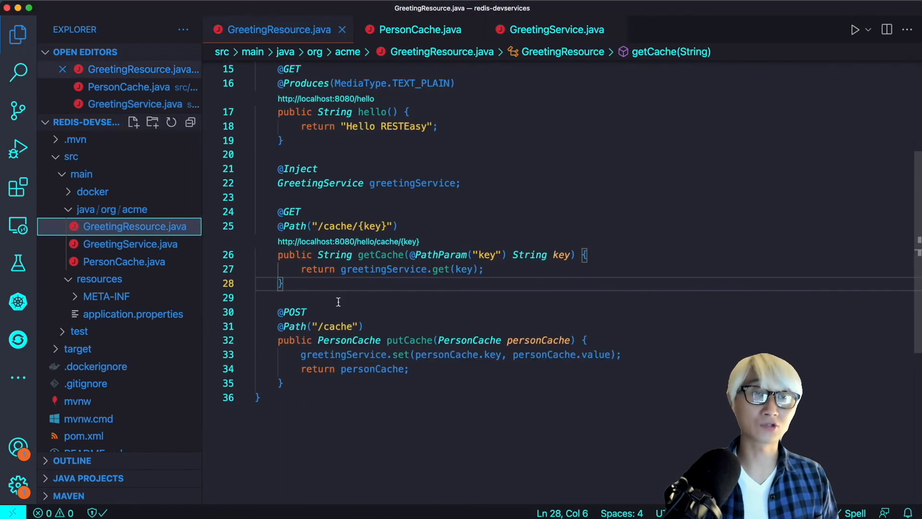
type("Get")
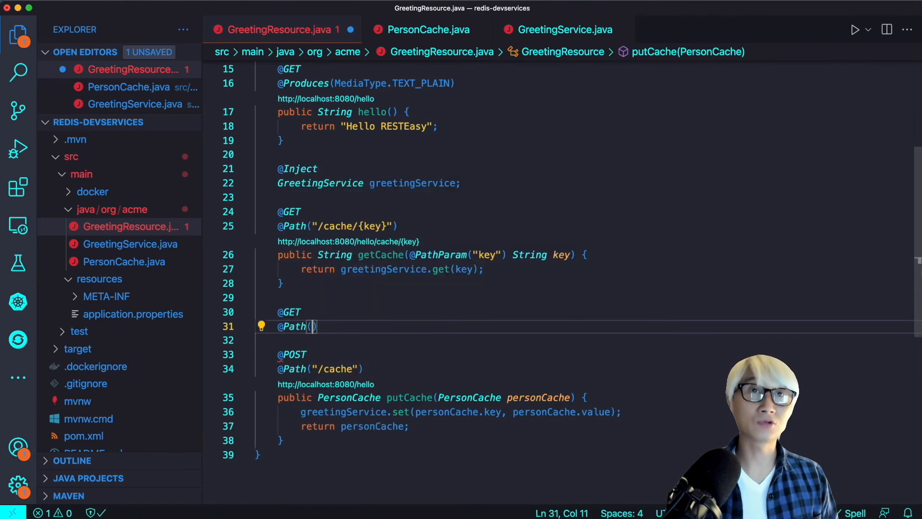
type("\"/cache/reactive\"")
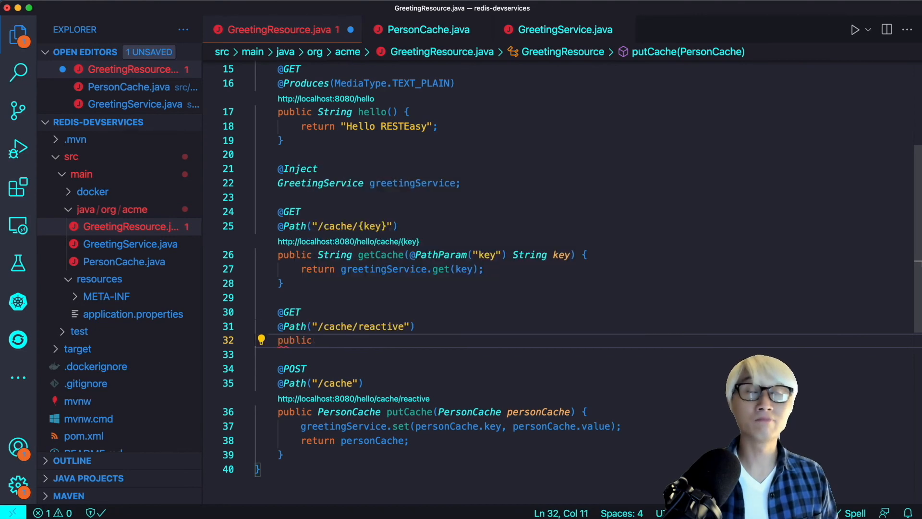
type("Uni<List<S")
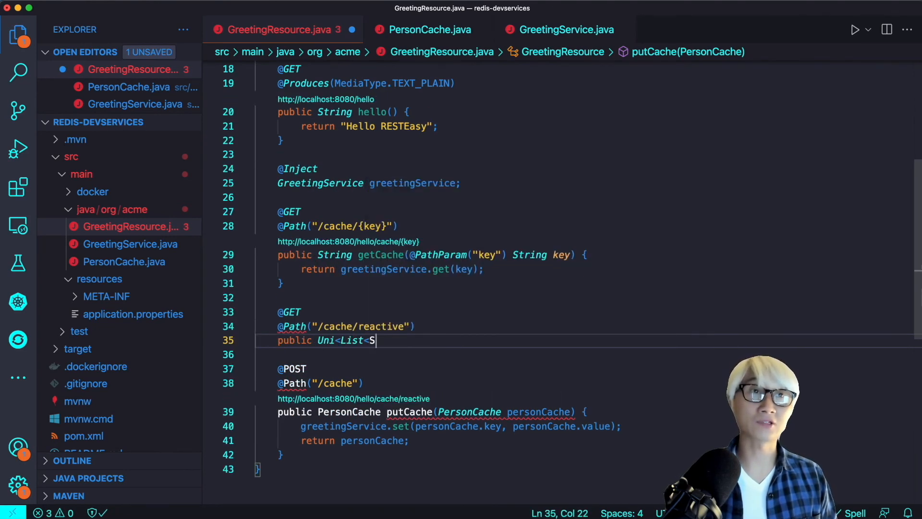
type("tring>> getReactive() {")
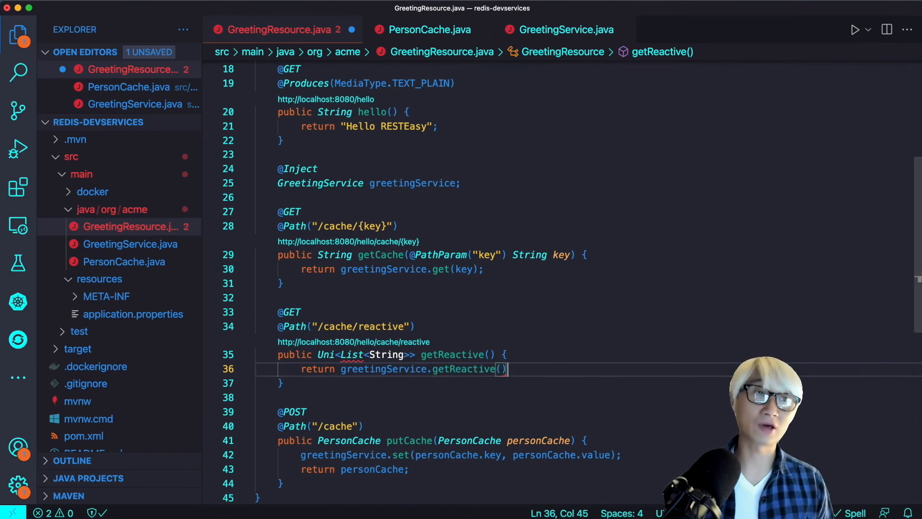
scroll("up", 3)
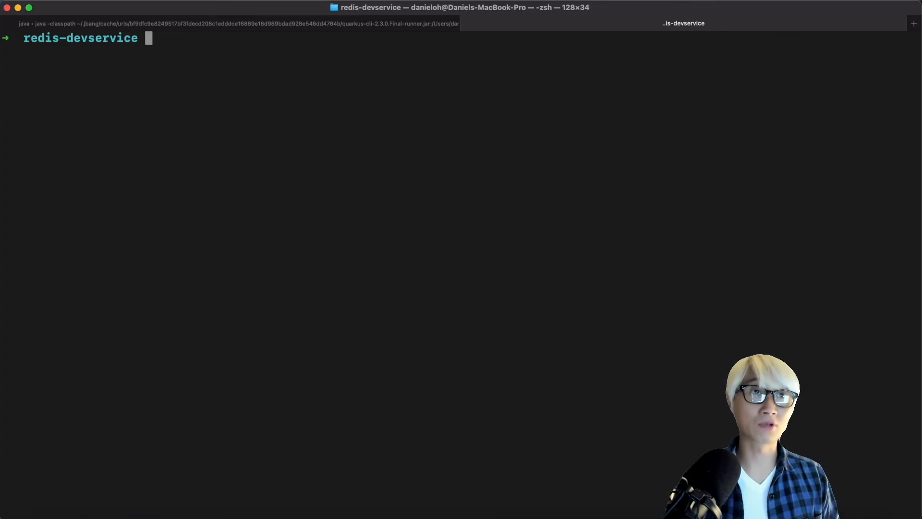
- Post cache entries key 1 'dan1' and key 2 'dan2' to /hello/cache with httpie
type("echo '{\"key\":\"2\",\"value\":\"dan2\"}' | http :8080/hello/cache")
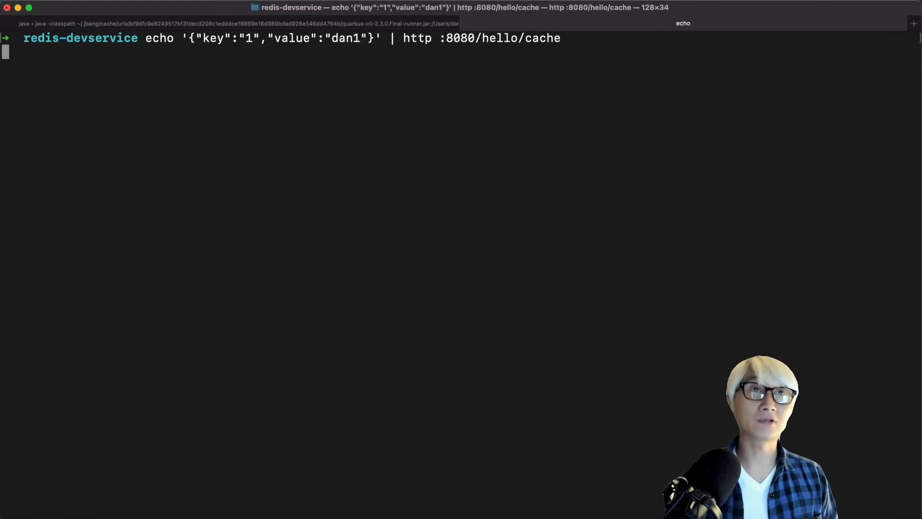
key("Return")
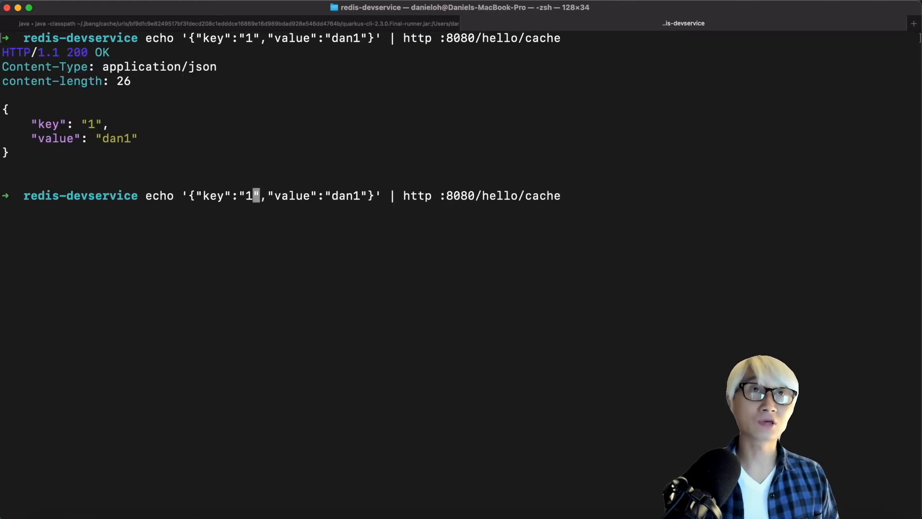
key("Return")
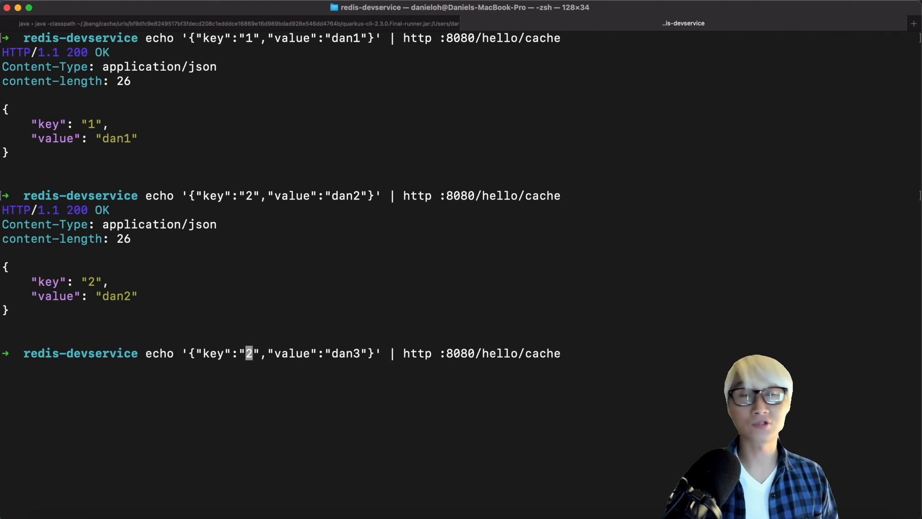
key("Return")
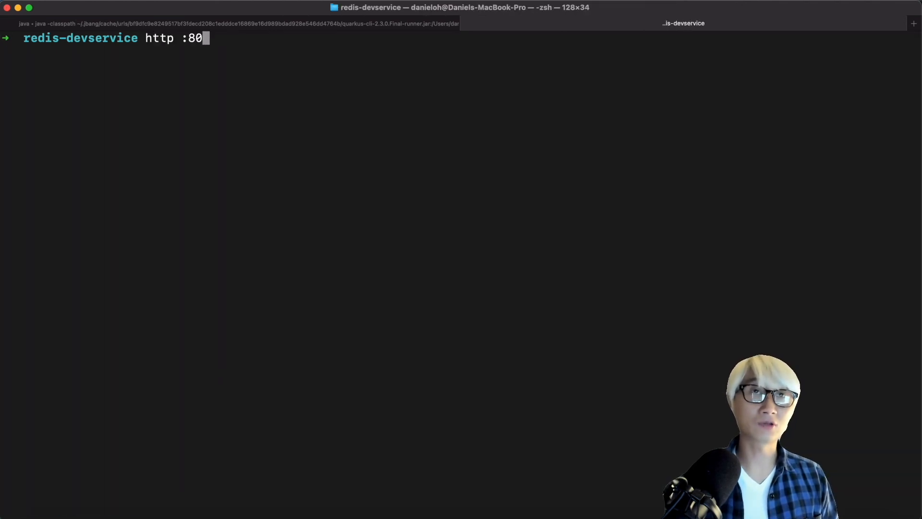
- GET cache keys 3 and 2, then request /hello/cache/reactive to list every key
type("80/hello/cach")
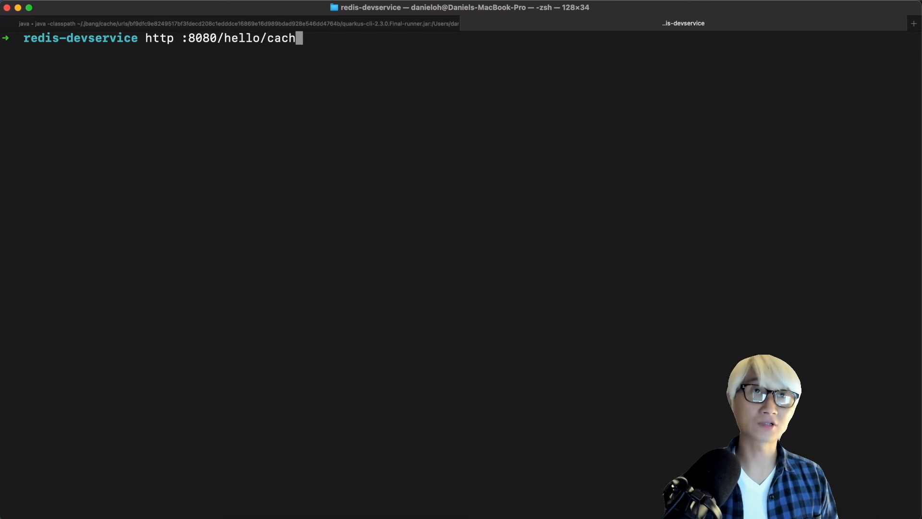
key("Return")
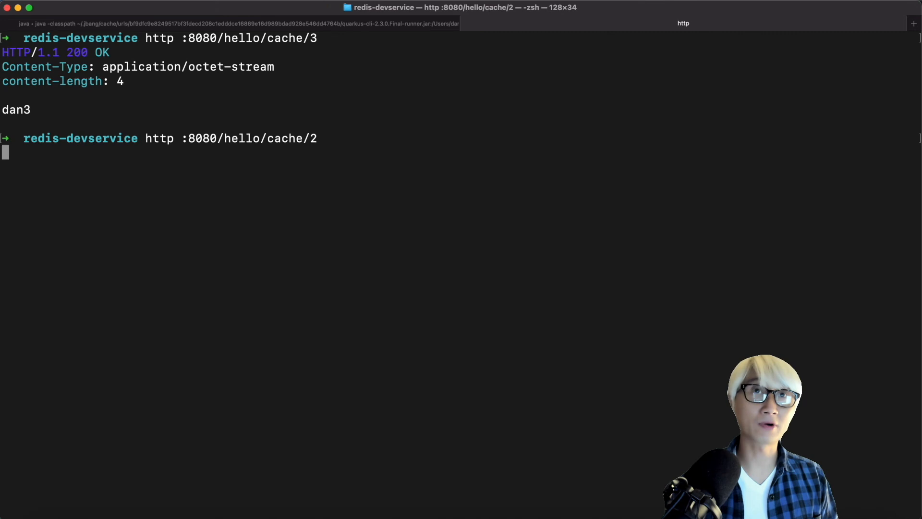
key("Return")
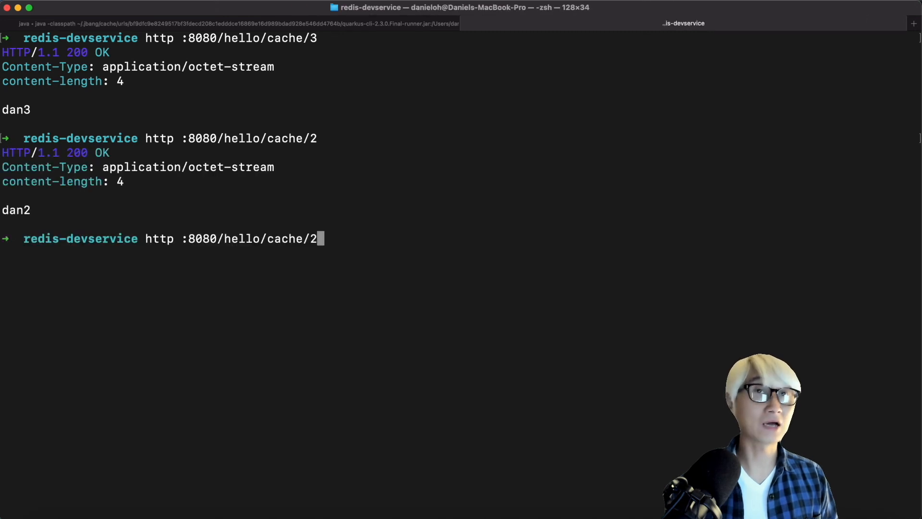
key("Backspace")
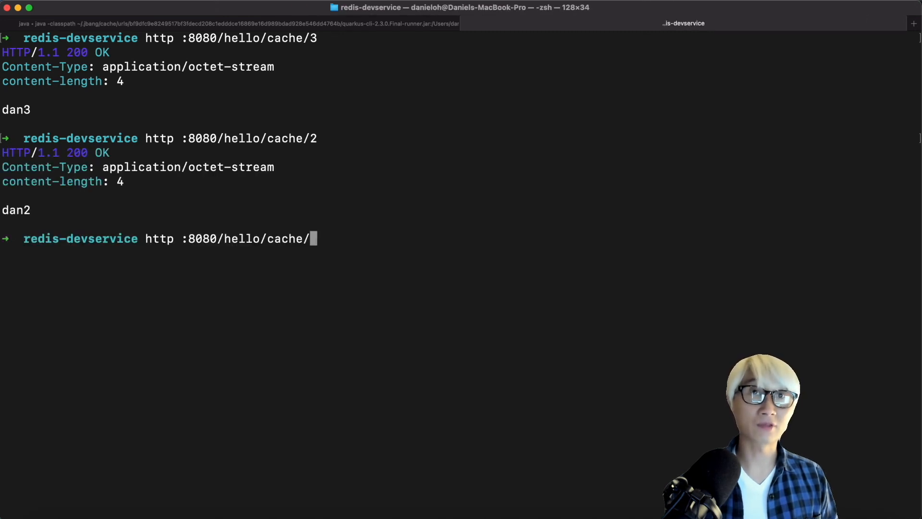
type("reactive")
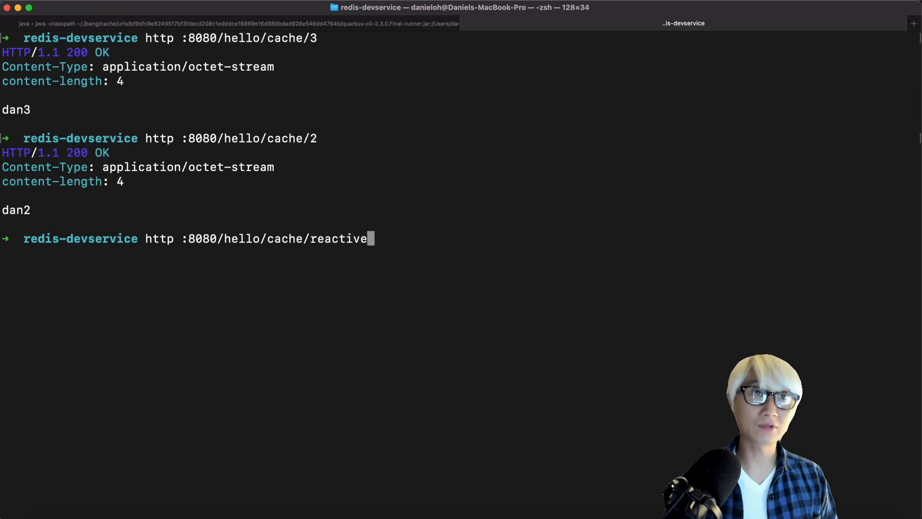
key("Return")
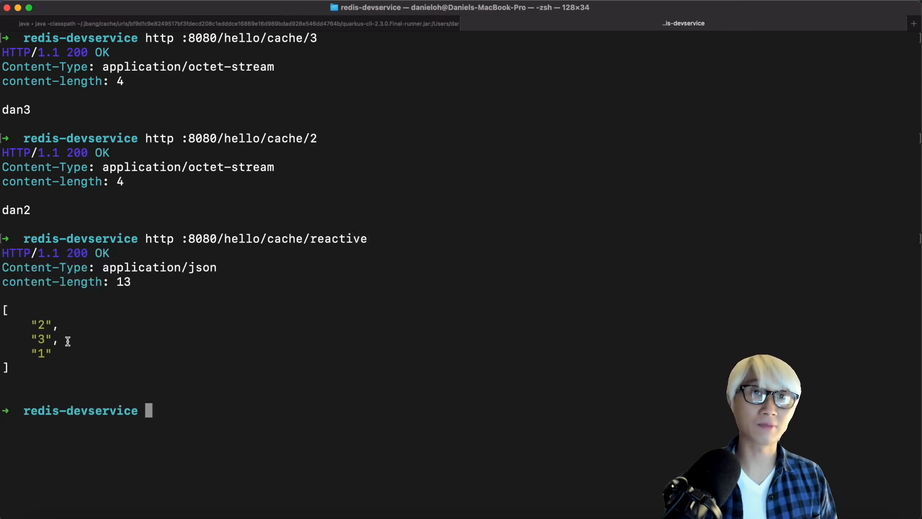